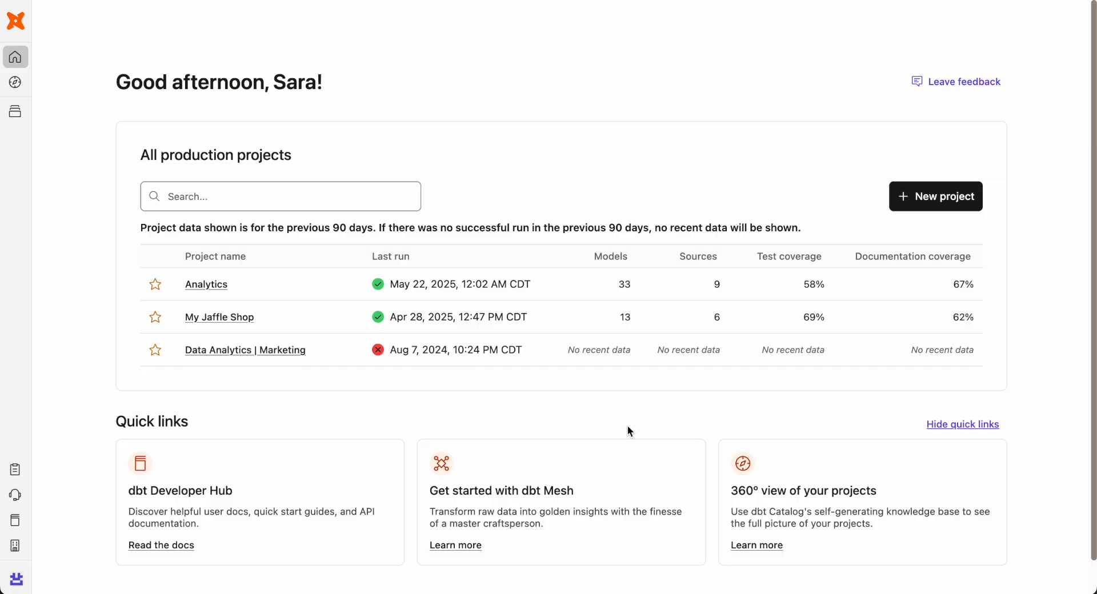
{"action": "mouse_move", "coordinate": [219, 284]}
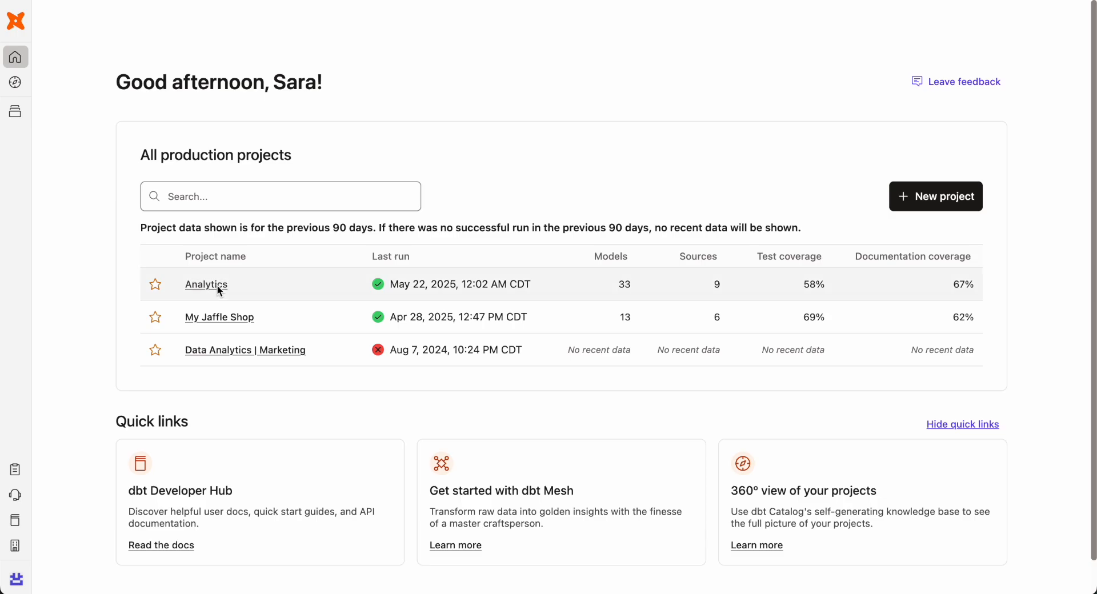
Open the Analytics project overview in Catalog: 33 models, 9 sources, 64 tests, 15 metrics
{"action": "left_click", "coordinate": [205, 284]}
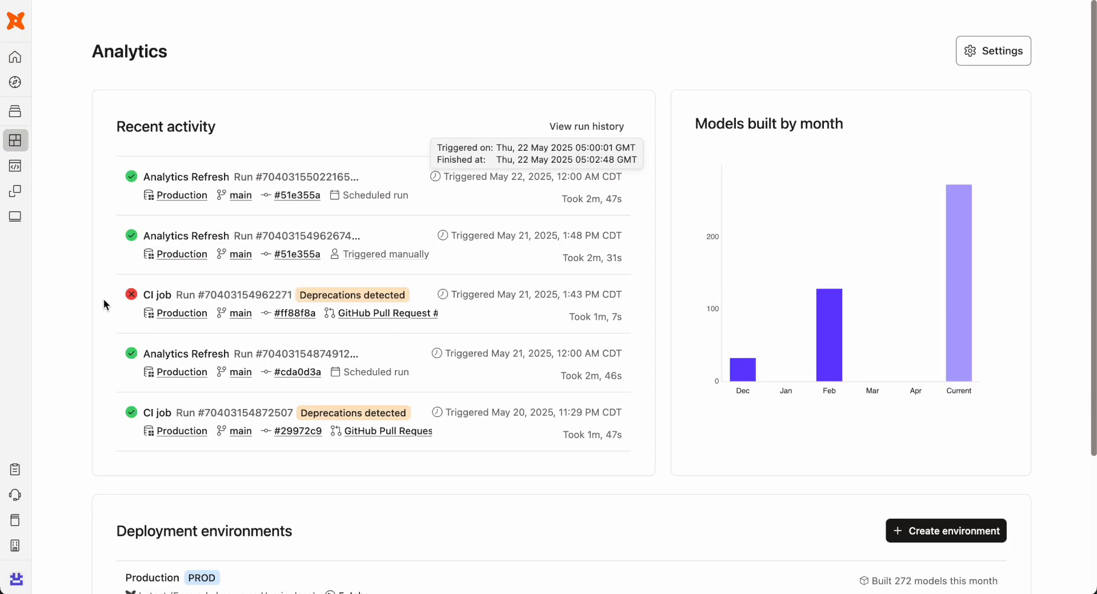
{"action": "mouse_move", "coordinate": [16, 82]}
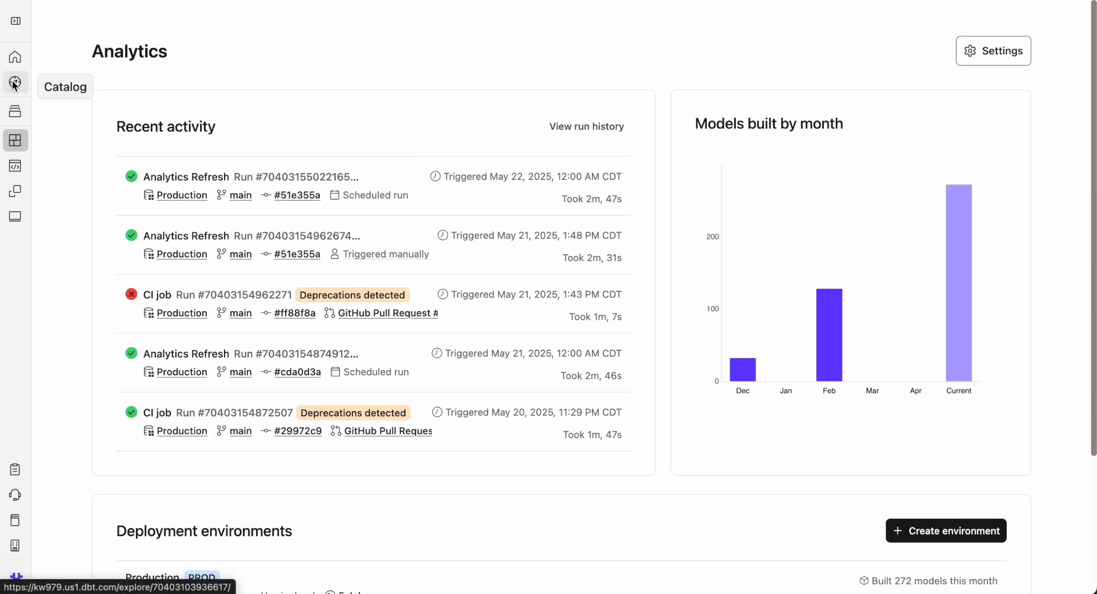
{"action": "left_click", "coordinate": [15, 83]}
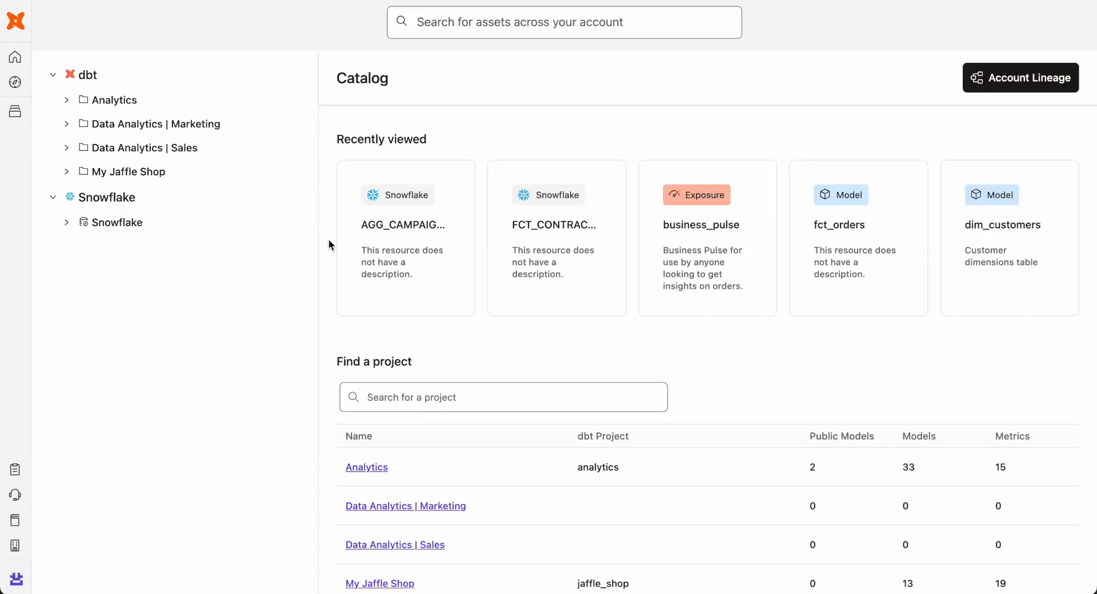
{"action": "left_click", "coordinate": [114, 99]}
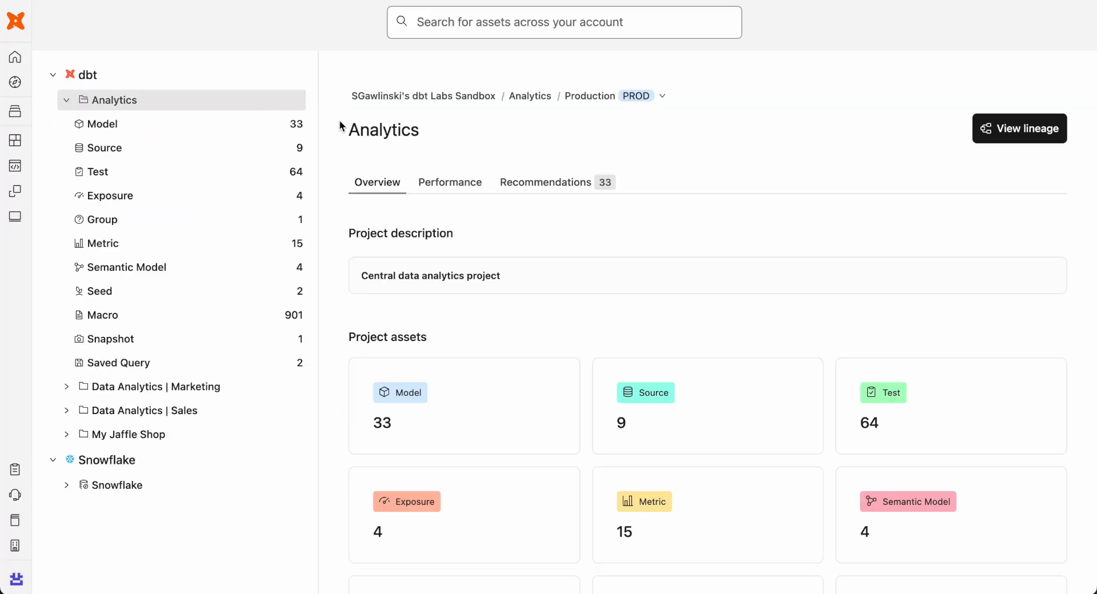
{"action": "mouse_move", "coordinate": [737, 97]}
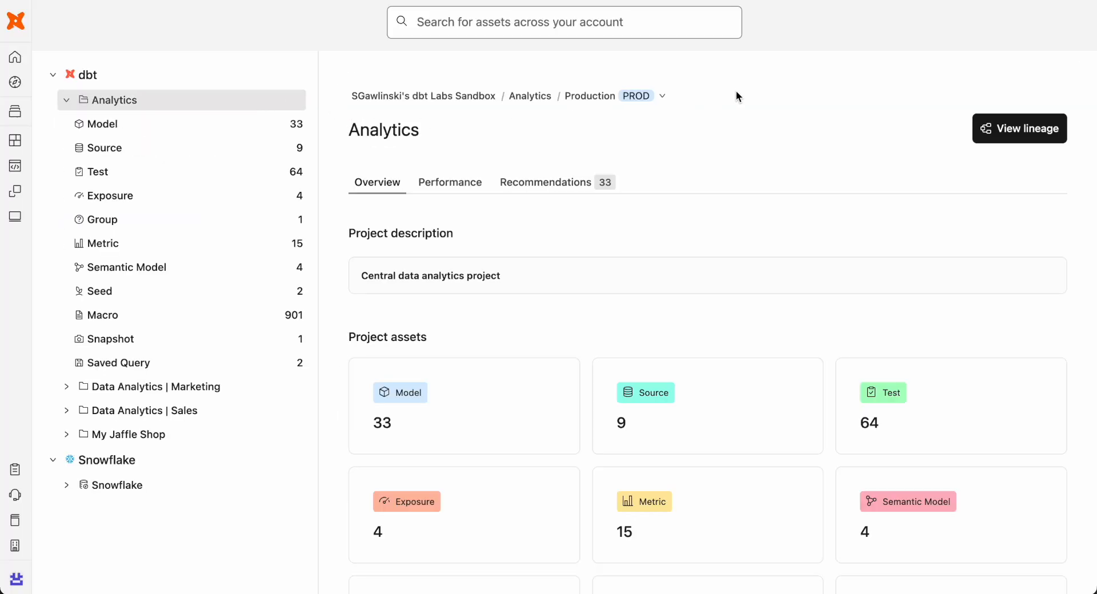
View the Analytics lineage under the Consumption query history lens and inspect fct_order_items
{"action": "left_click", "coordinate": [1020, 128]}
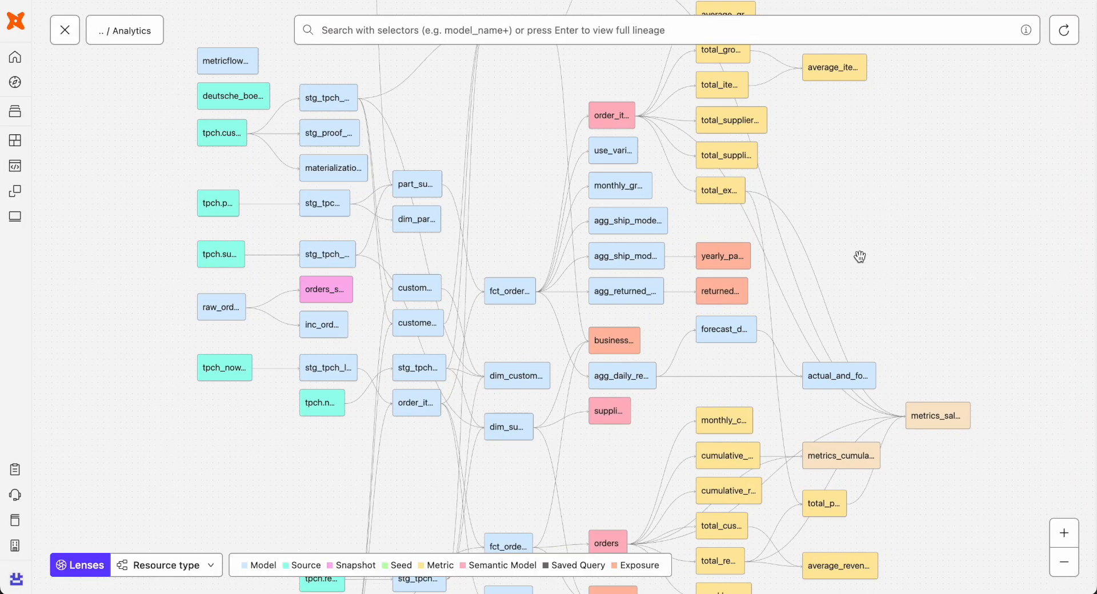
{"action": "mouse_move", "coordinate": [853, 264]}
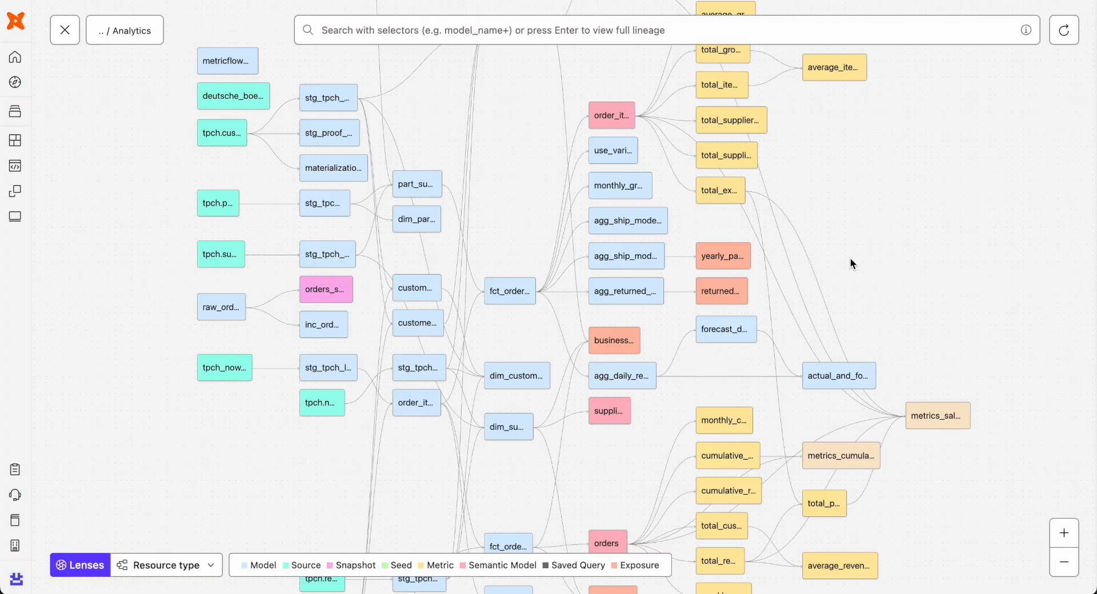
{"action": "mouse_move", "coordinate": [847, 262]}
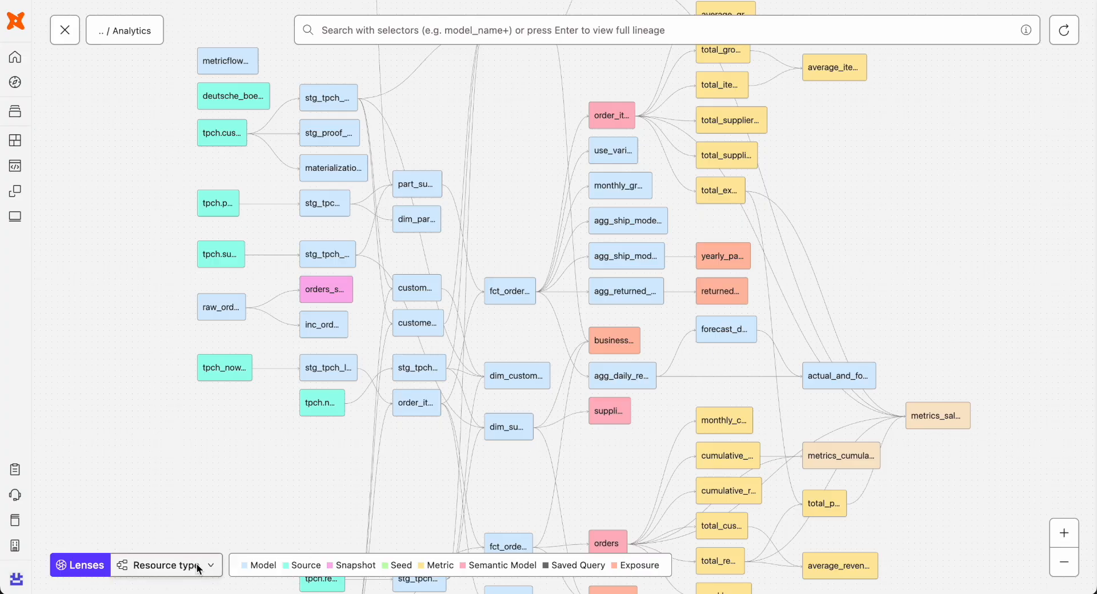
{"action": "left_click", "coordinate": [166, 565]}
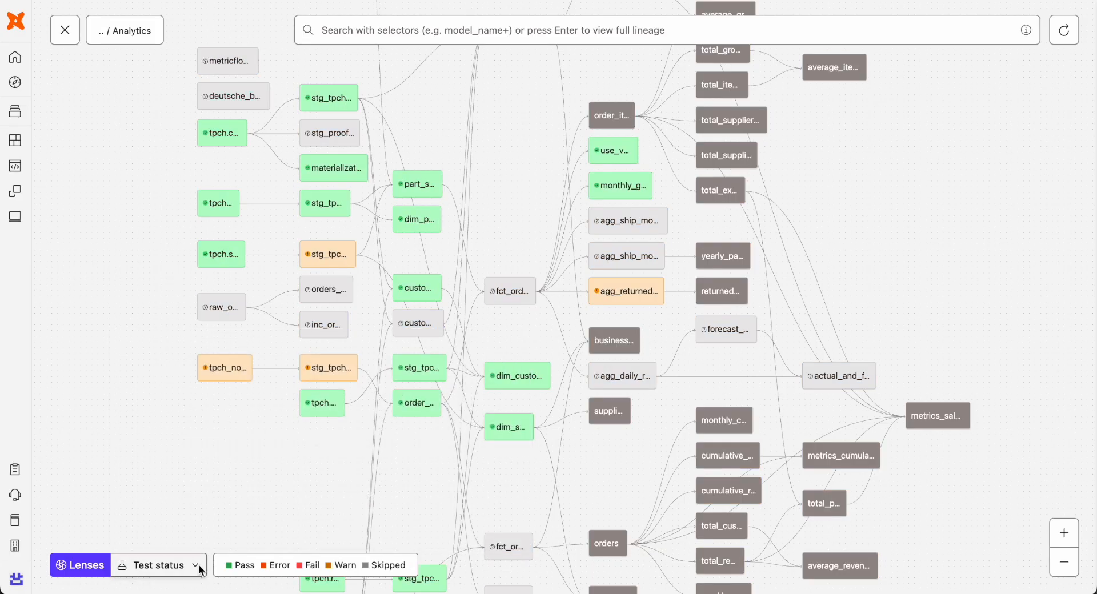
{"action": "left_click", "coordinate": [158, 565]}
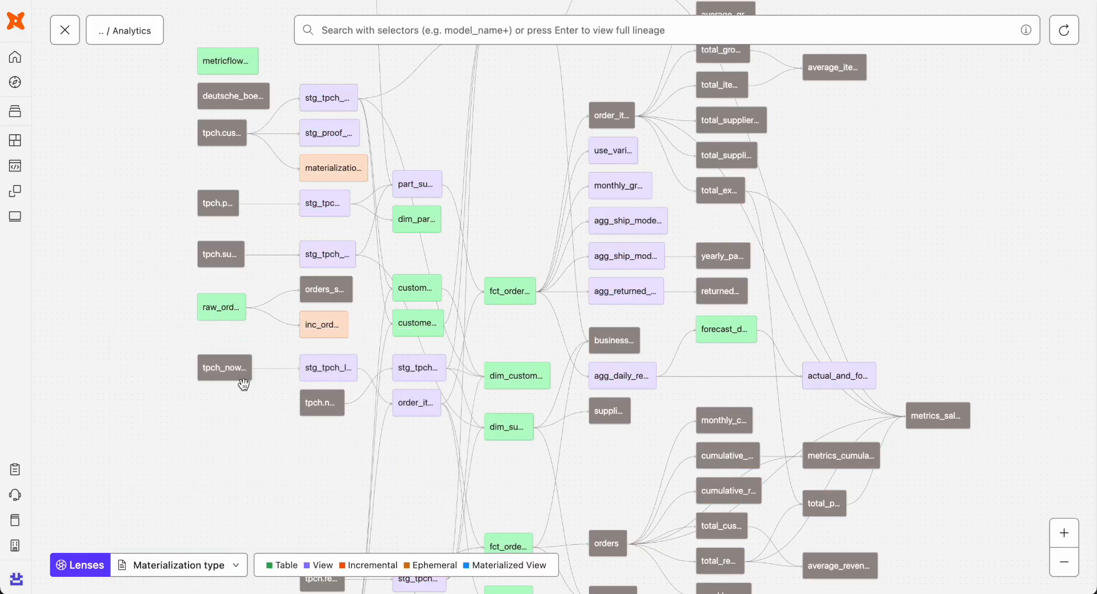
{"action": "left_click", "coordinate": [178, 566]}
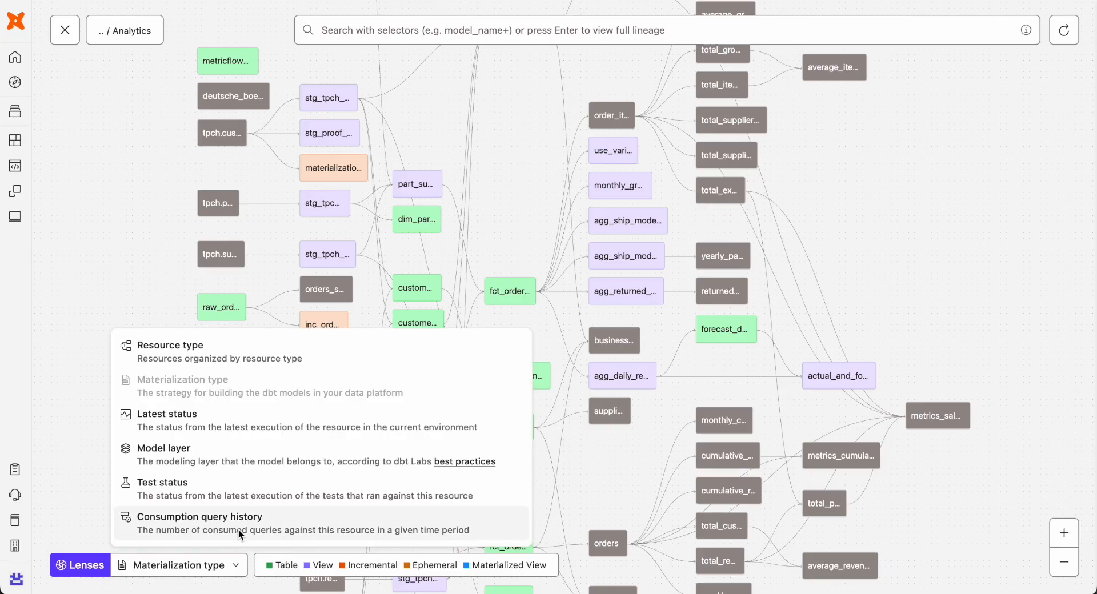
{"action": "left_click", "coordinate": [199, 517]}
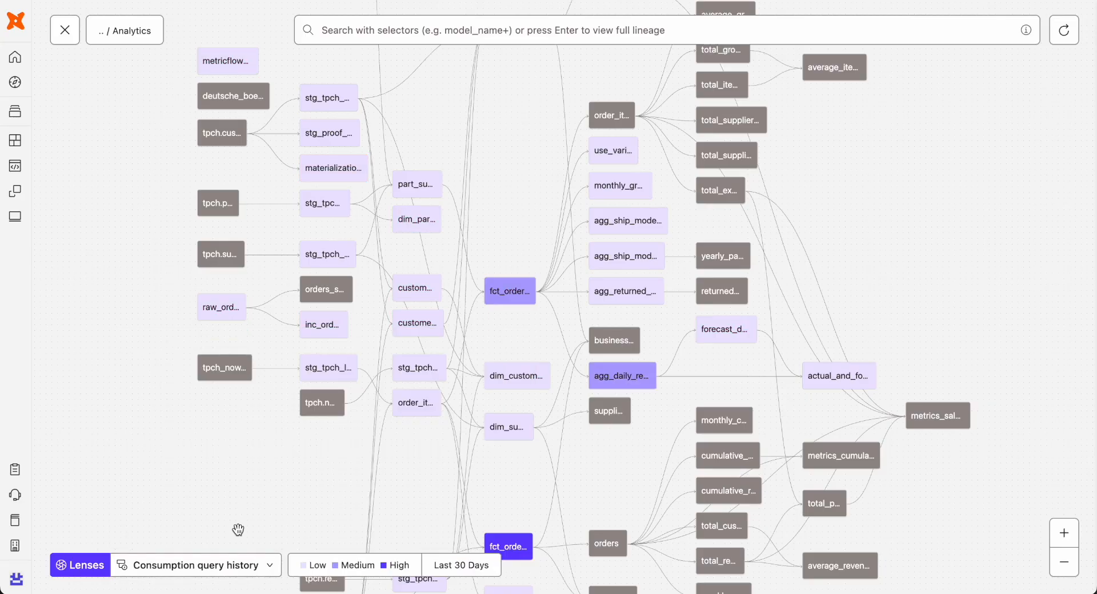
{"action": "left_click", "coordinate": [510, 291]}
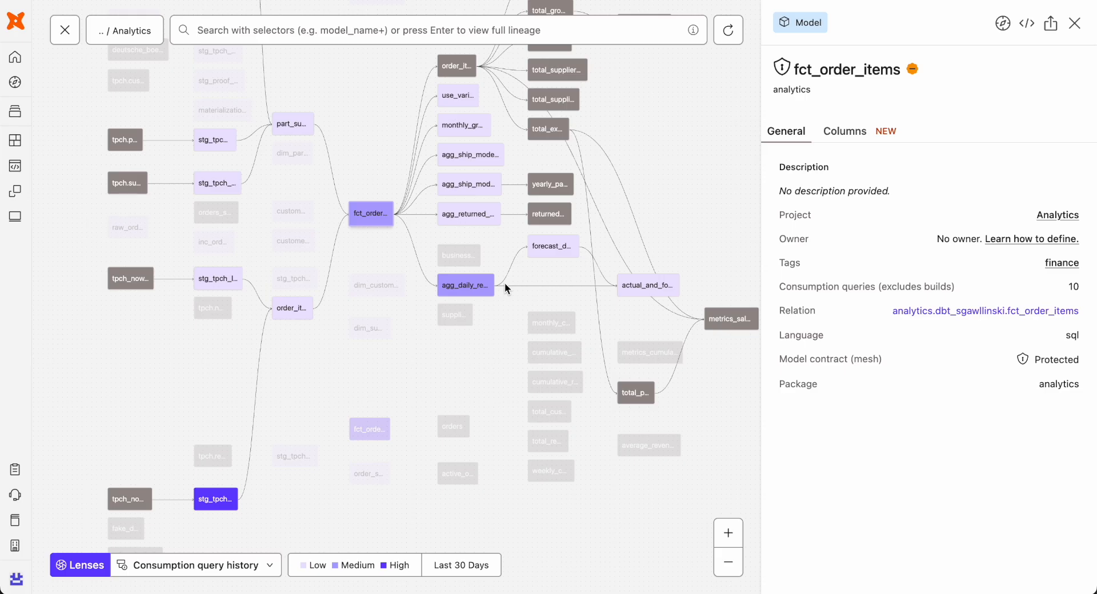
Open the business_pulse exposure and expand its data quality warning to see stg_tpch_line_items and stg_tpch_suppliers
{"action": "left_click", "coordinate": [64, 30]}
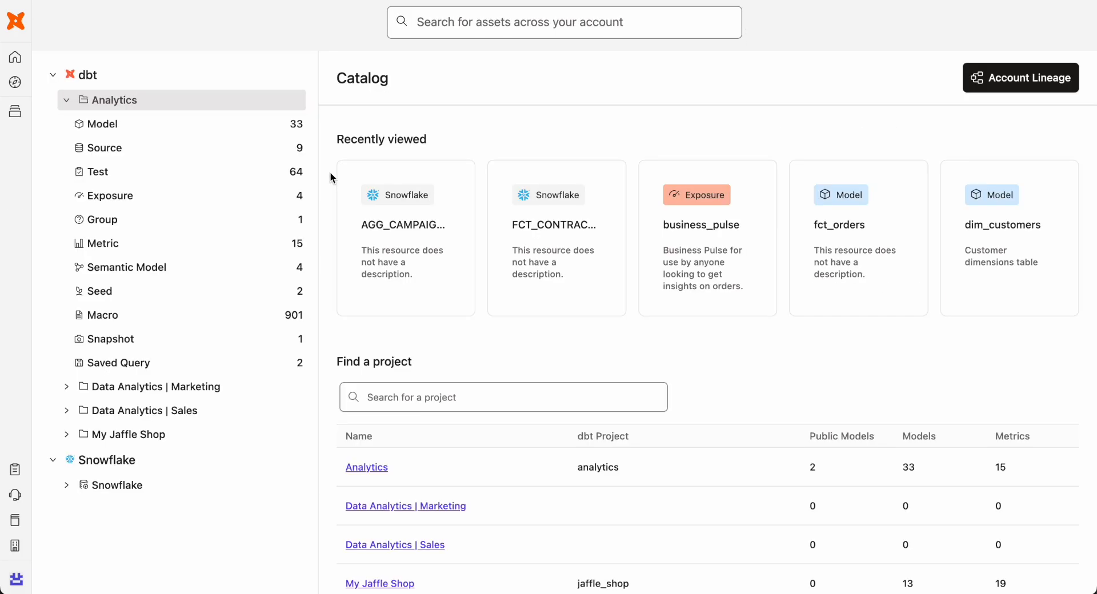
{"action": "left_click", "coordinate": [110, 196]}
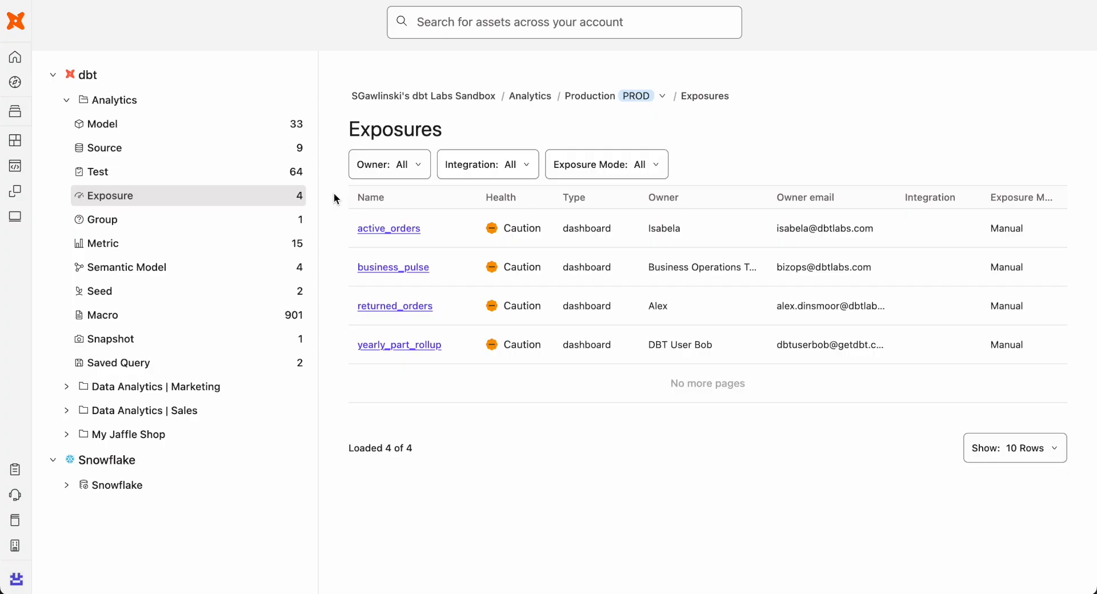
{"action": "left_click", "coordinate": [394, 267]}
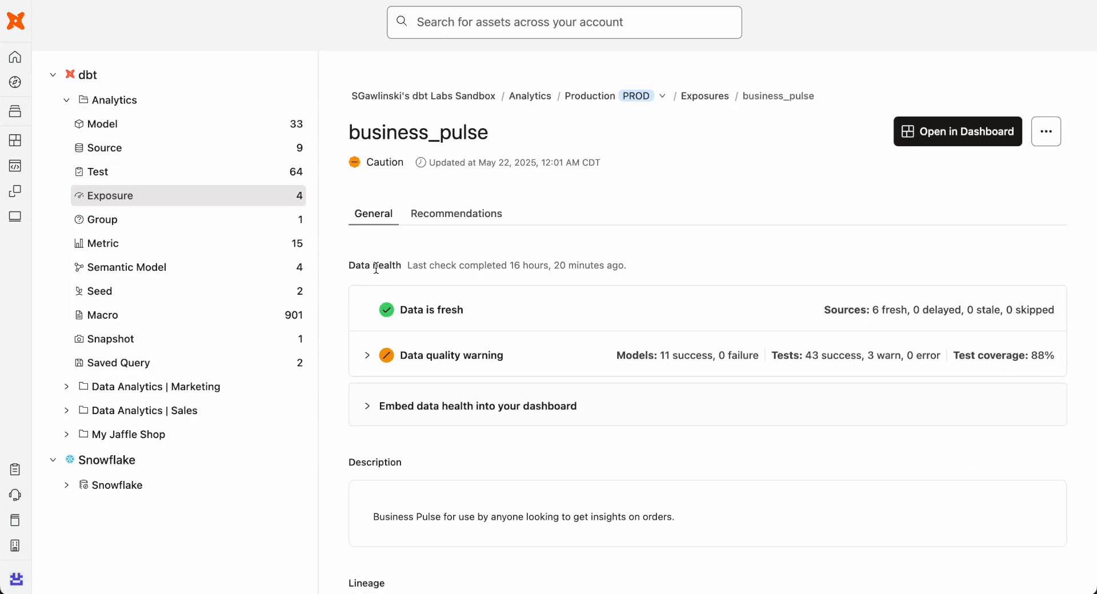
{"action": "left_click", "coordinate": [368, 355]}
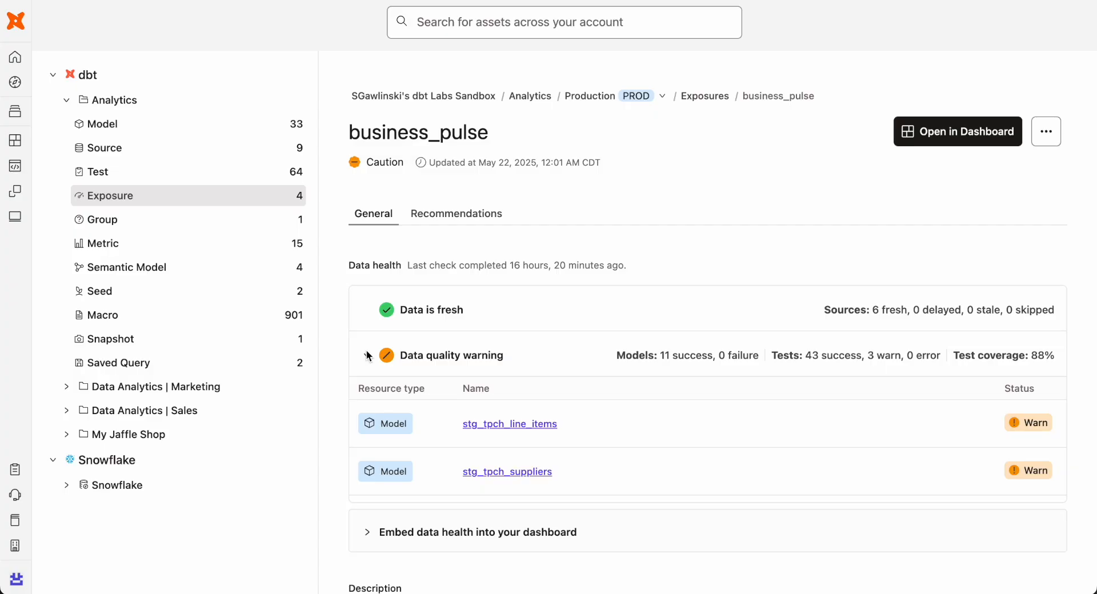
{"action": "left_click", "coordinate": [958, 131]}
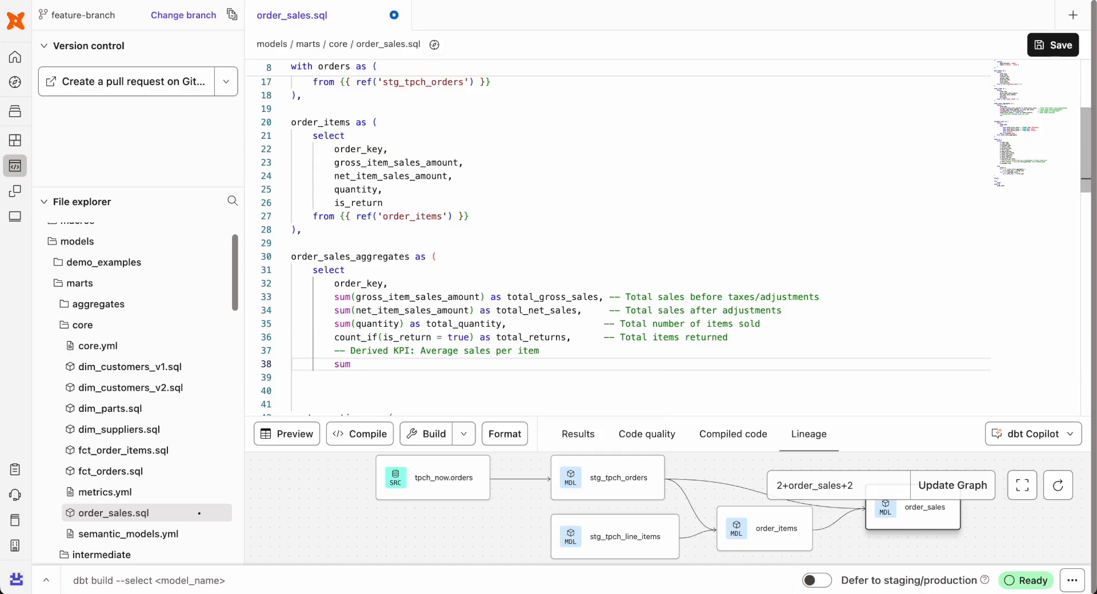
Write avg_sales_per_item as sum(net_item_sales_amount) / nullif(sum(quantity), 0) in order_sales.sql
{"action": "type", "text": "(net_item_sales_amount) /"}
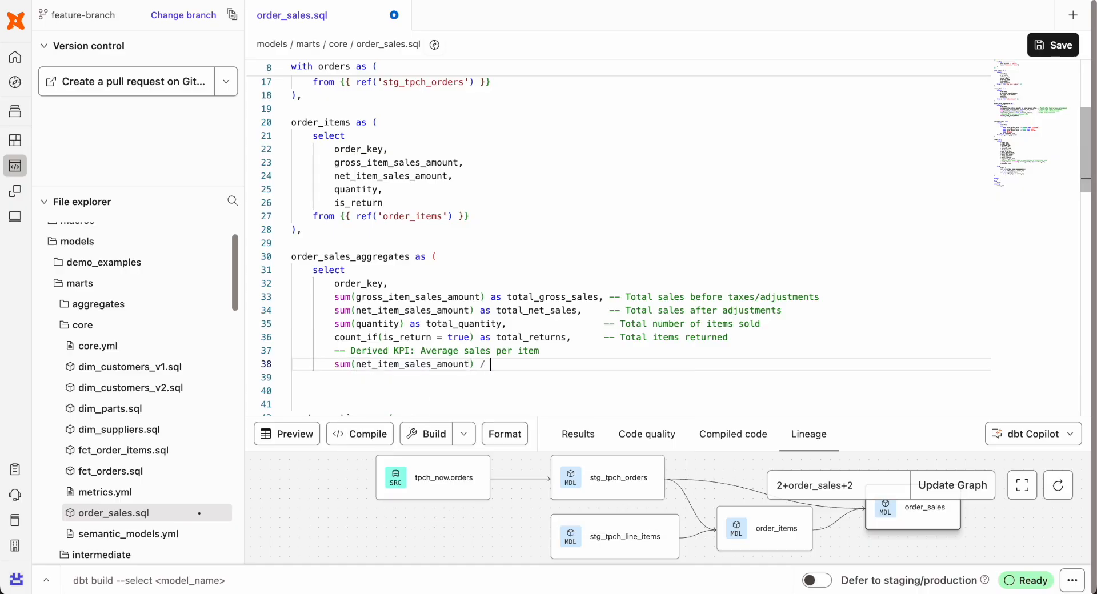
{"action": "type", "text": "nullif(sum(quantity))"}
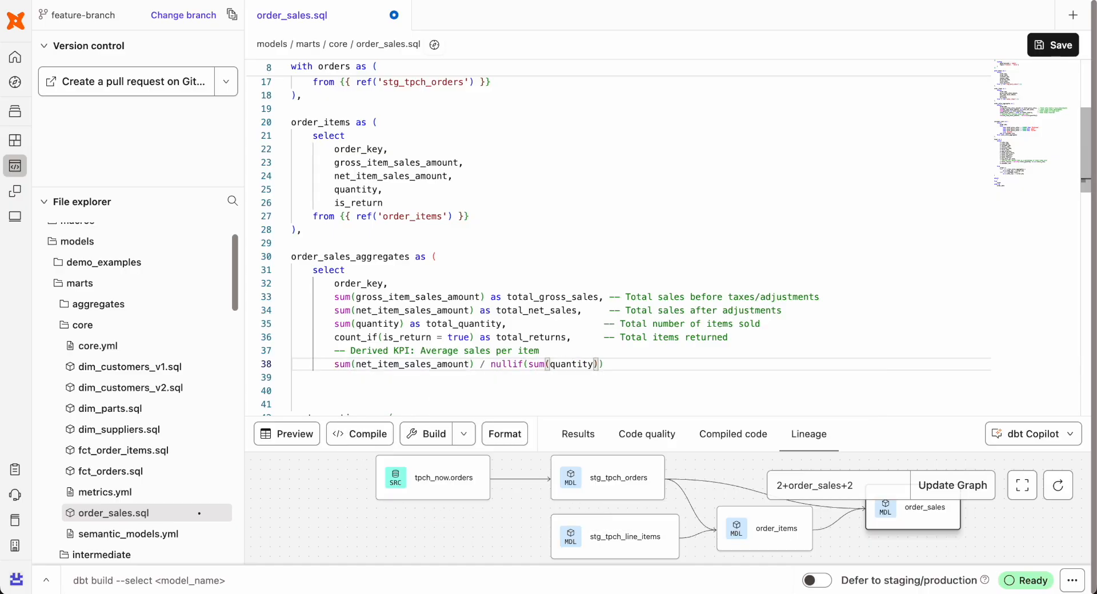
{"action": "type", "text": ", 0) as avg_sales_per_item"}
{"action": "left_click", "coordinate": [640, 377]}
{"action": "type", "text": "from order_items"}
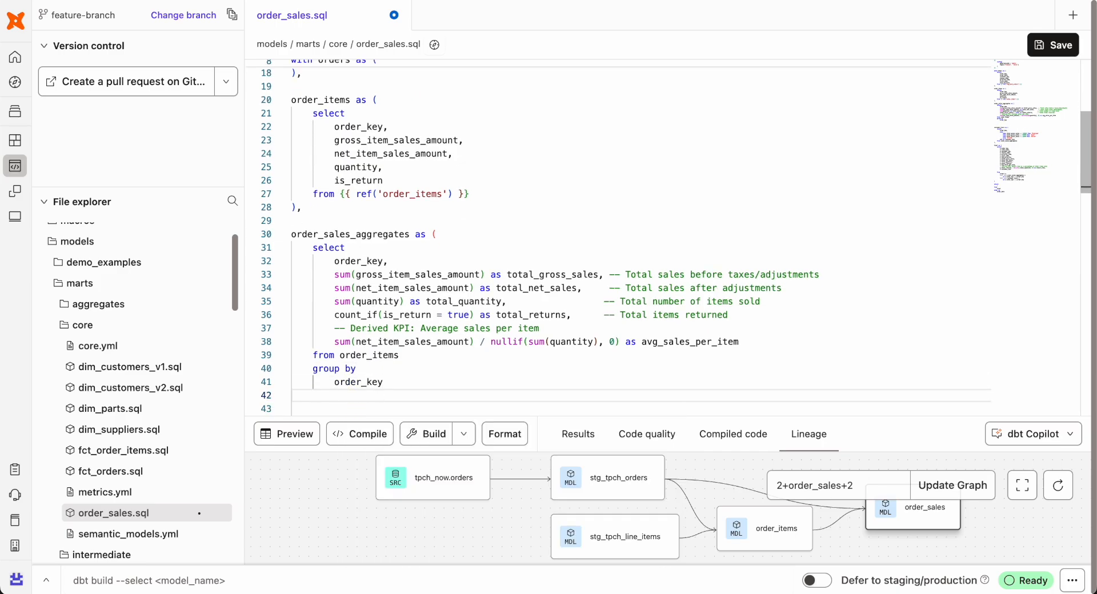
{"action": "type", "text": "),"}
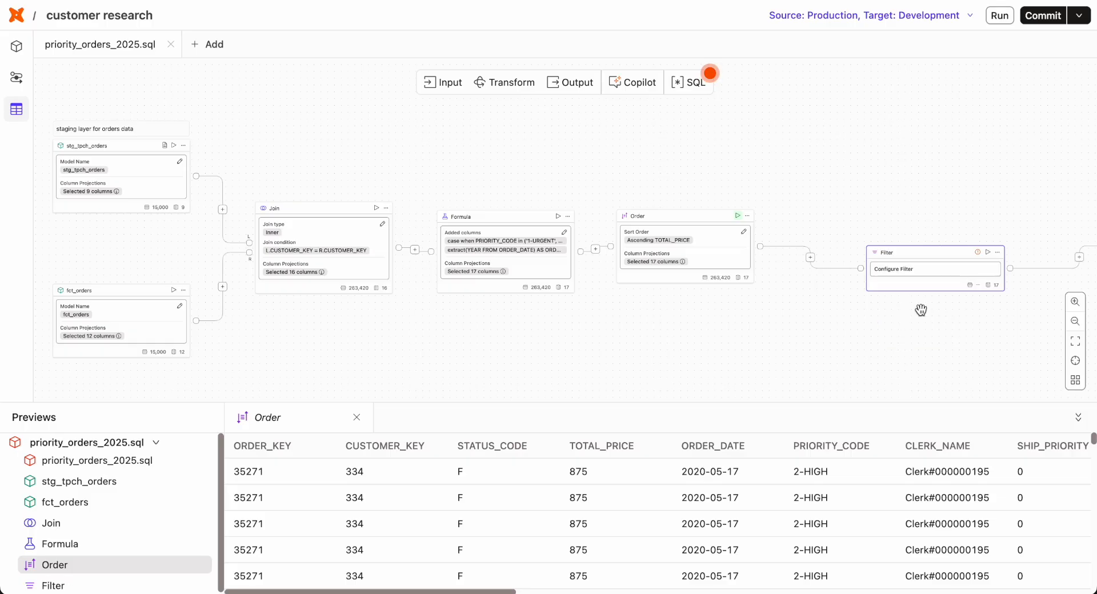
Start an ORDER_YEAR condition in the Canvas Filter step's configuration
{"action": "left_click", "coordinate": [910, 269]}
{"action": "type", "text": "202"}
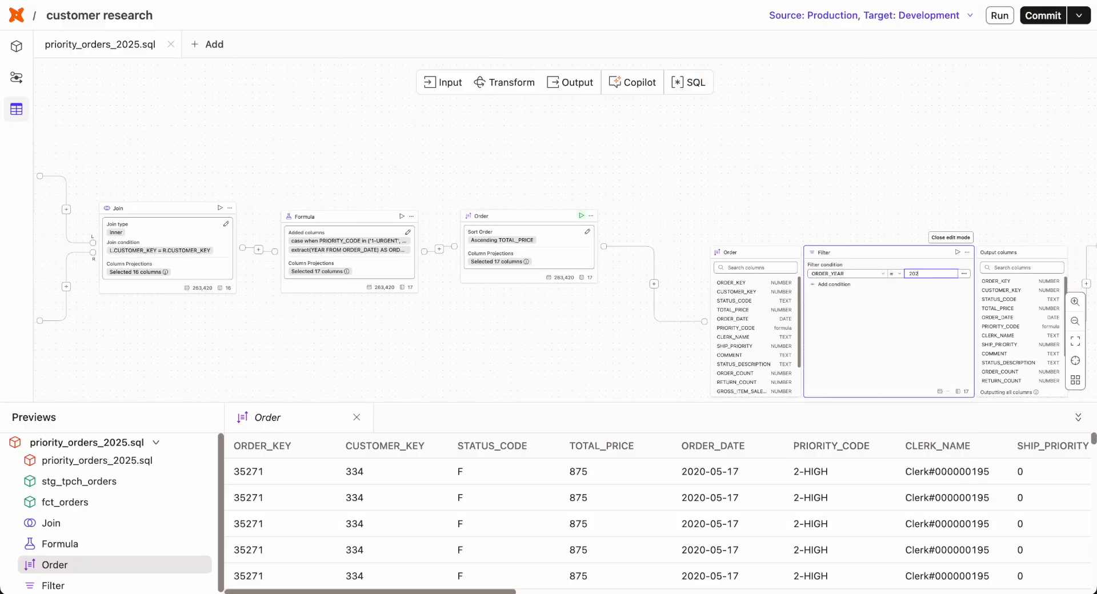
{"action": "left_click", "coordinate": [951, 238]}
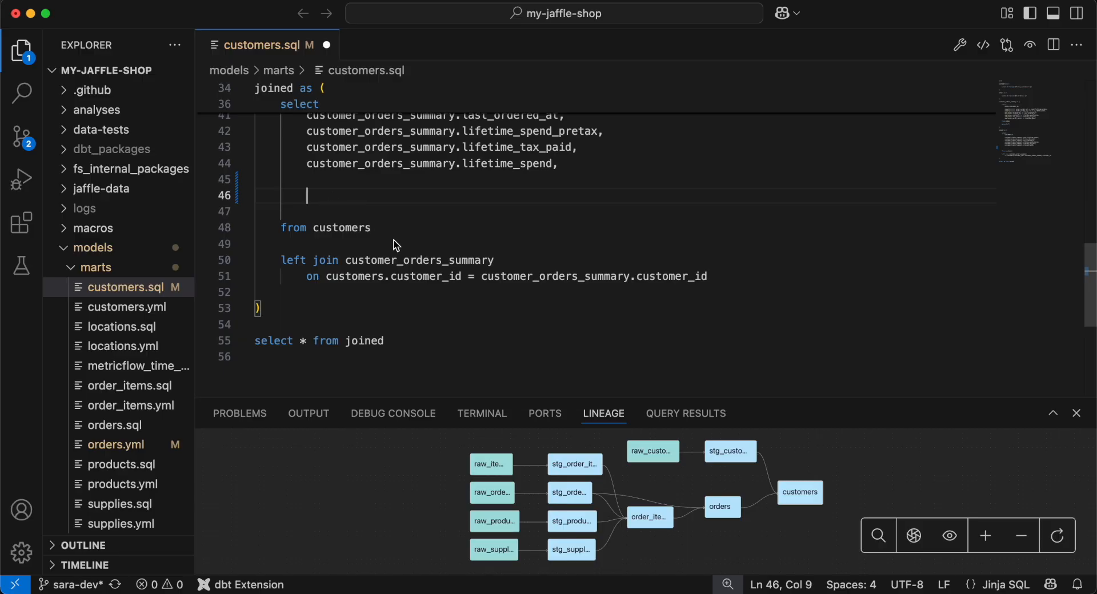
Add a customer_type case in customers.sql: repeat buyers 'returning', others 'new'
{"action": "type", "text": "case"}
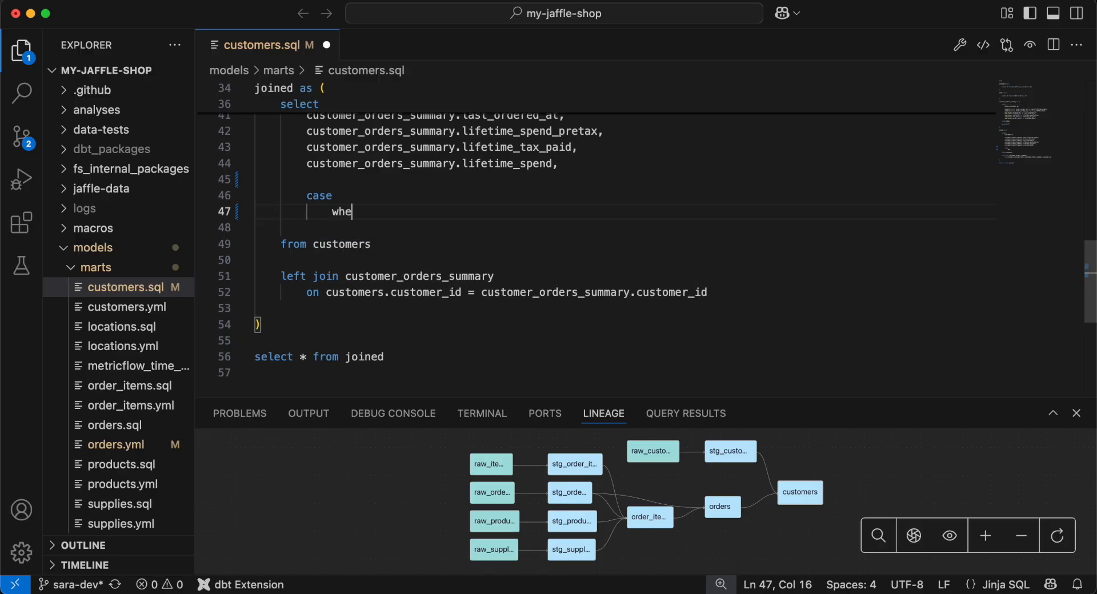
{"action": "type", "text": "n customer_orders_summary.is_repeat_buyer"}
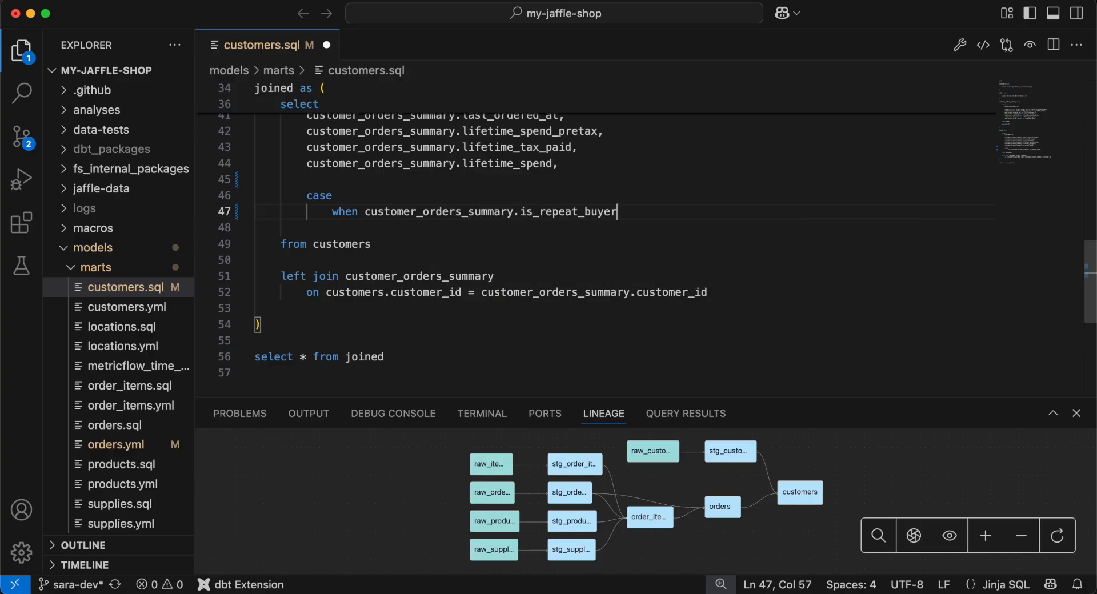
{"action": "type", "text": "then 'returning"}
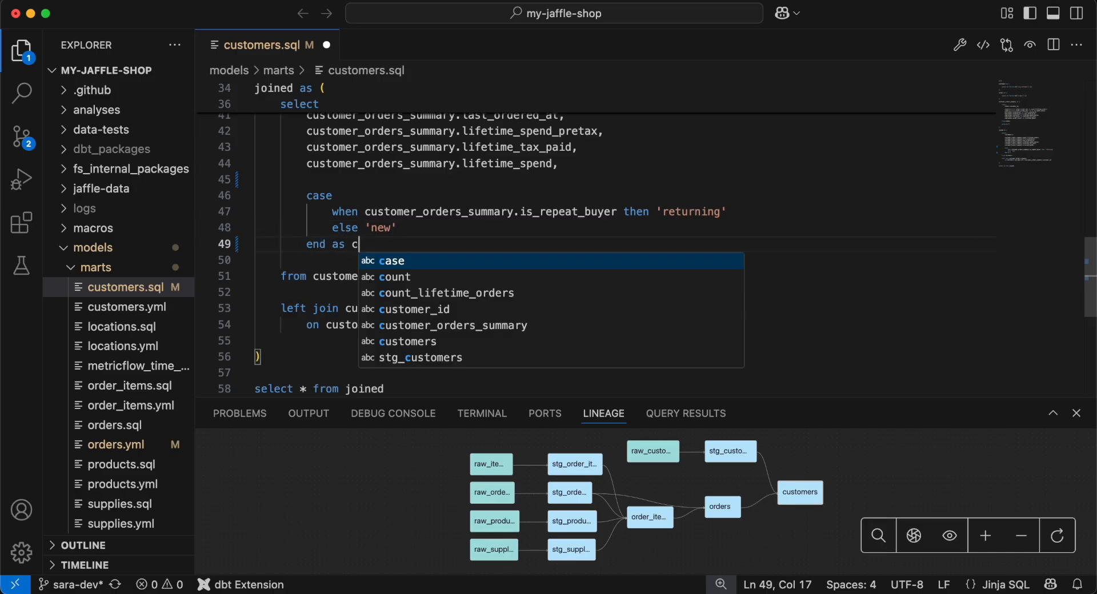
{"action": "type", "text": "ustomer_type"}
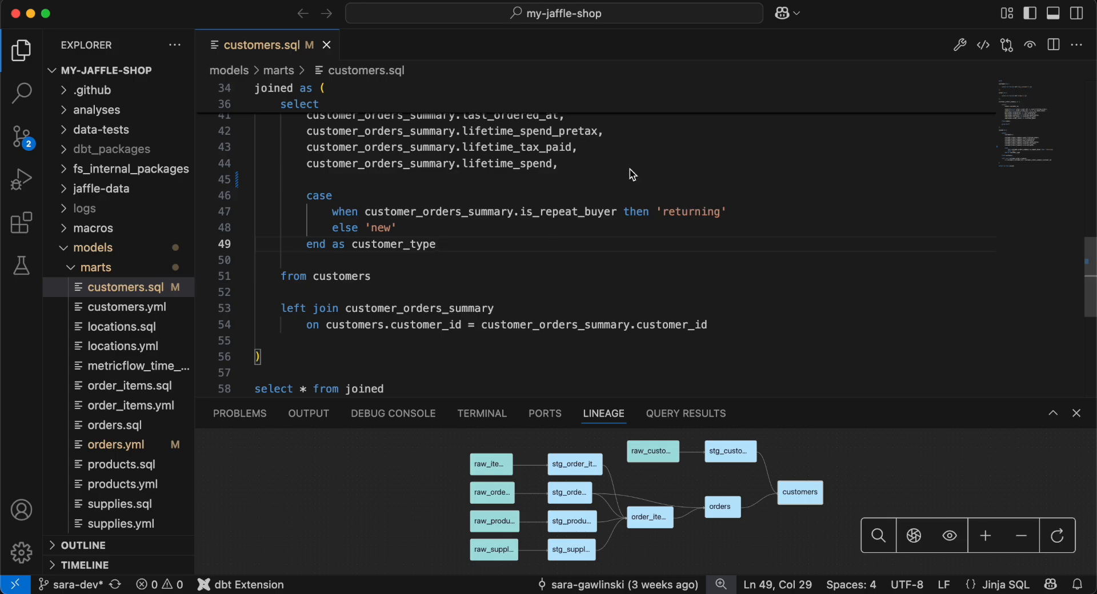
{"action": "left_click", "coordinate": [481, 414]}
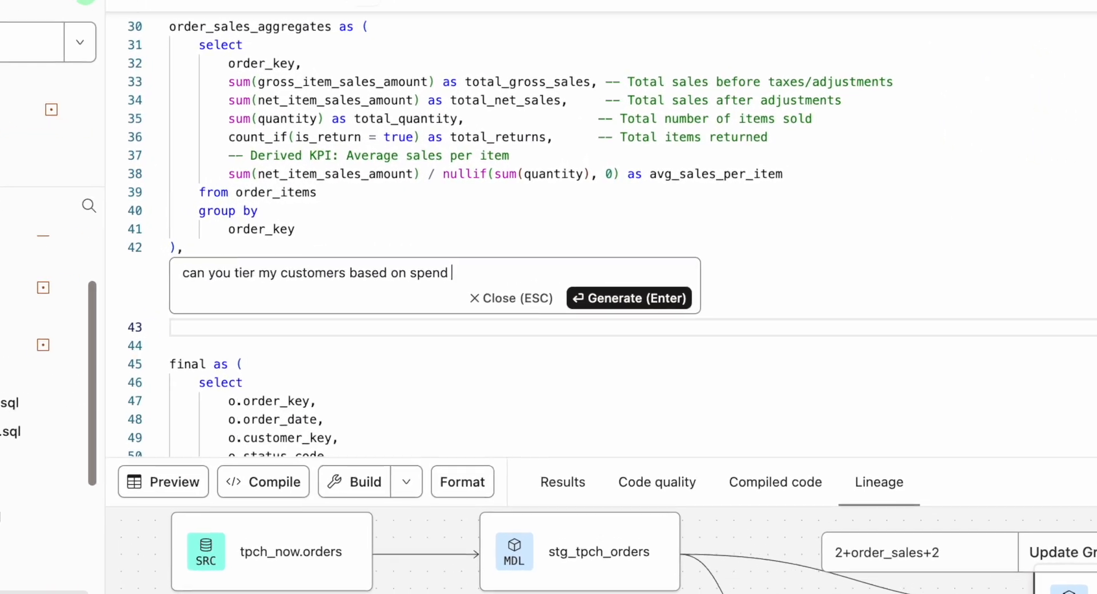
Generate and accept a Copilot customer_tiers CTE, then open the pull request's dbt Cloud CI run
{"action": "type", "text": "using order_key, total_gross_sales, and order_sales_aggr"}
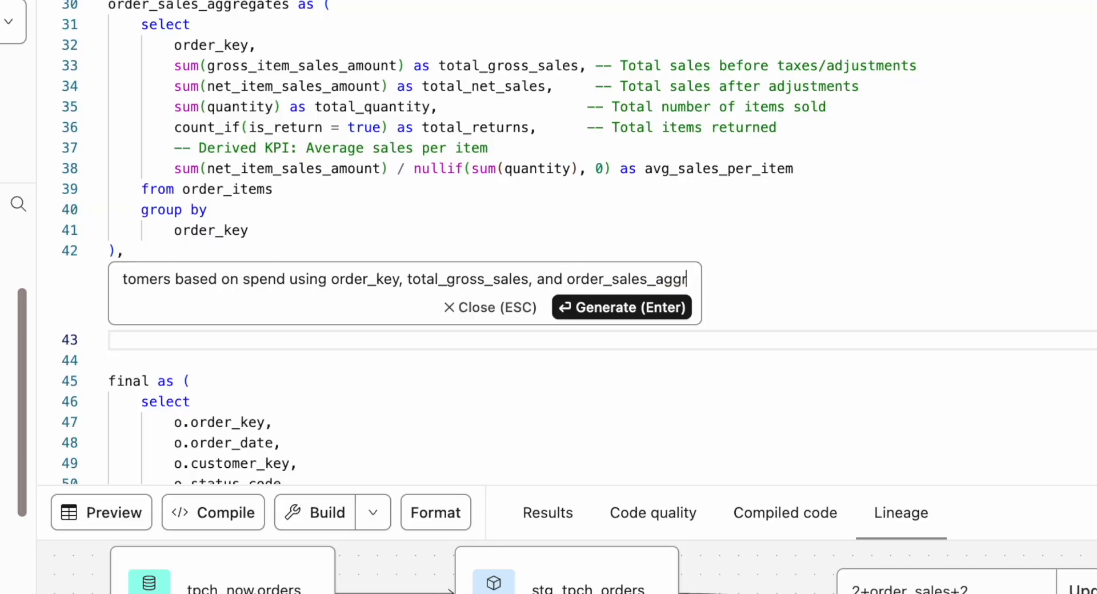
{"action": "left_click", "coordinate": [620, 308]}
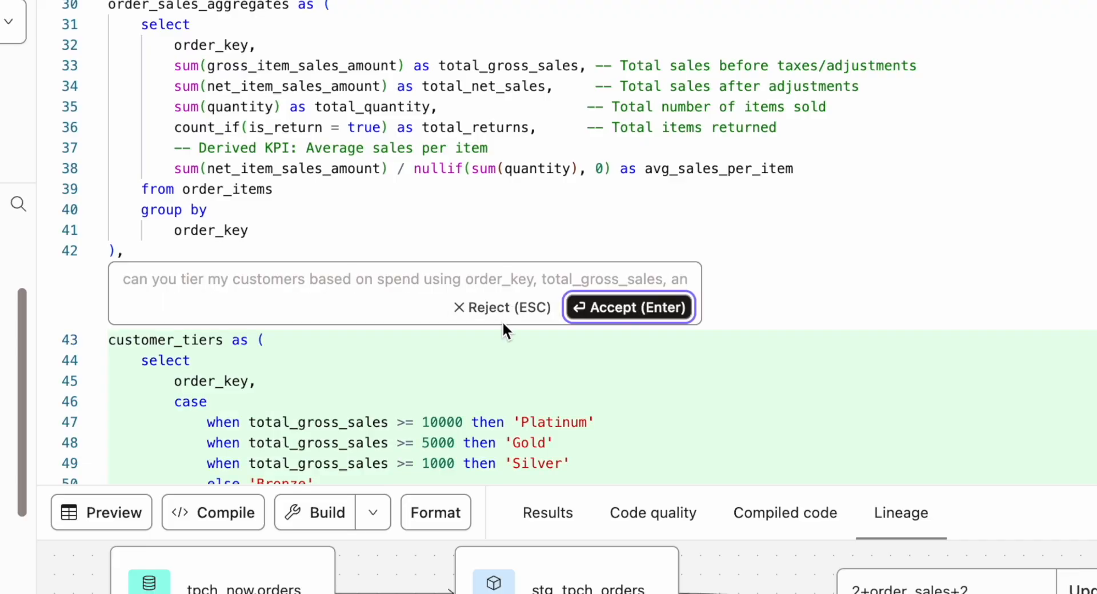
{"action": "left_click", "coordinate": [628, 307]}
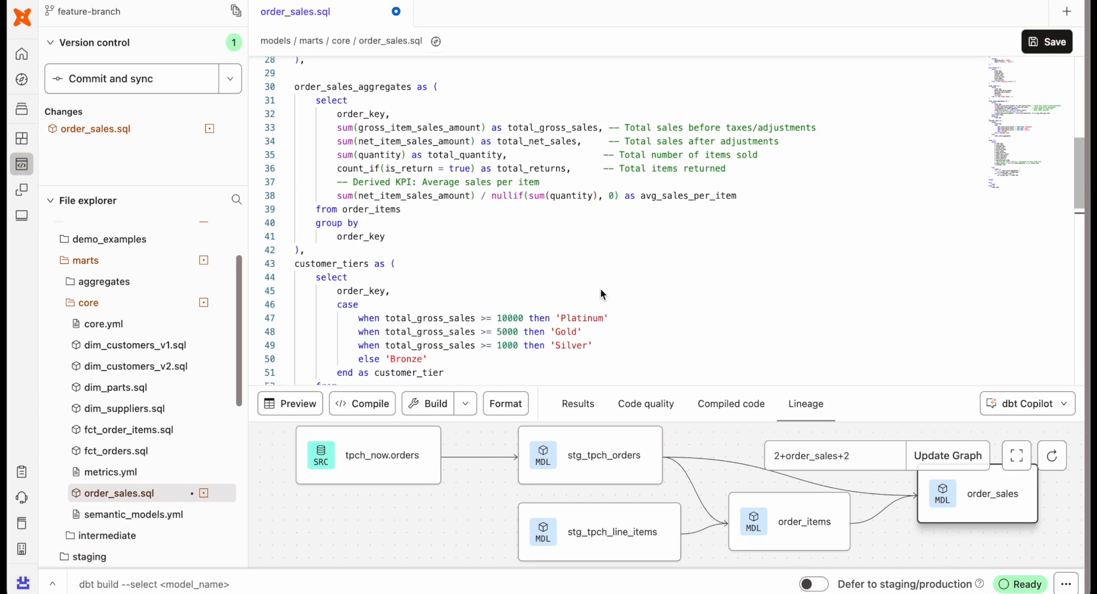
{"action": "left_click", "coordinate": [289, 403]}
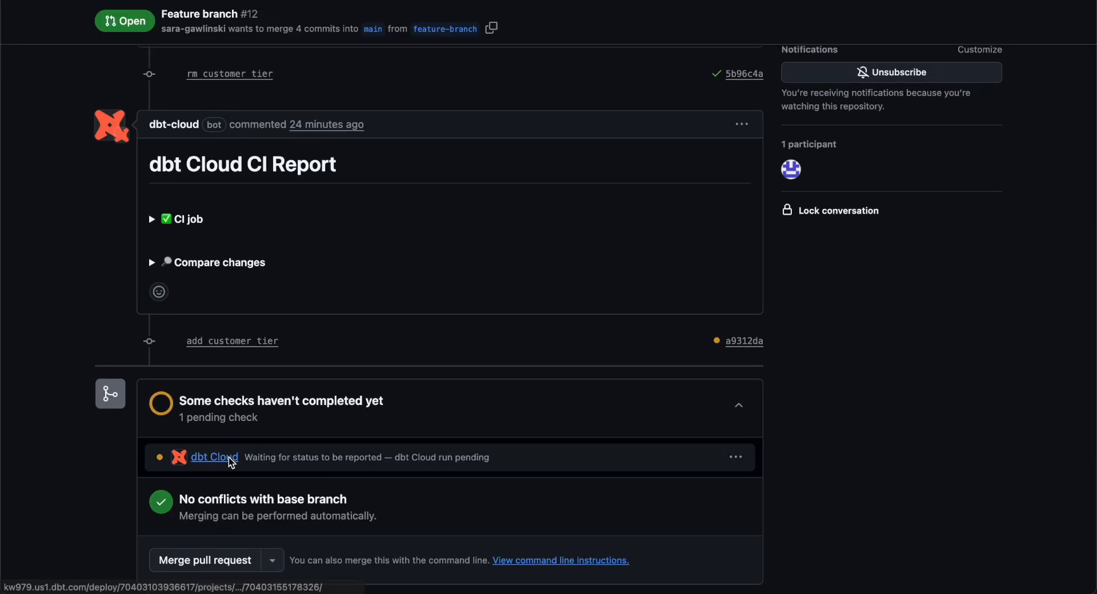
{"action": "left_click", "coordinate": [213, 457]}
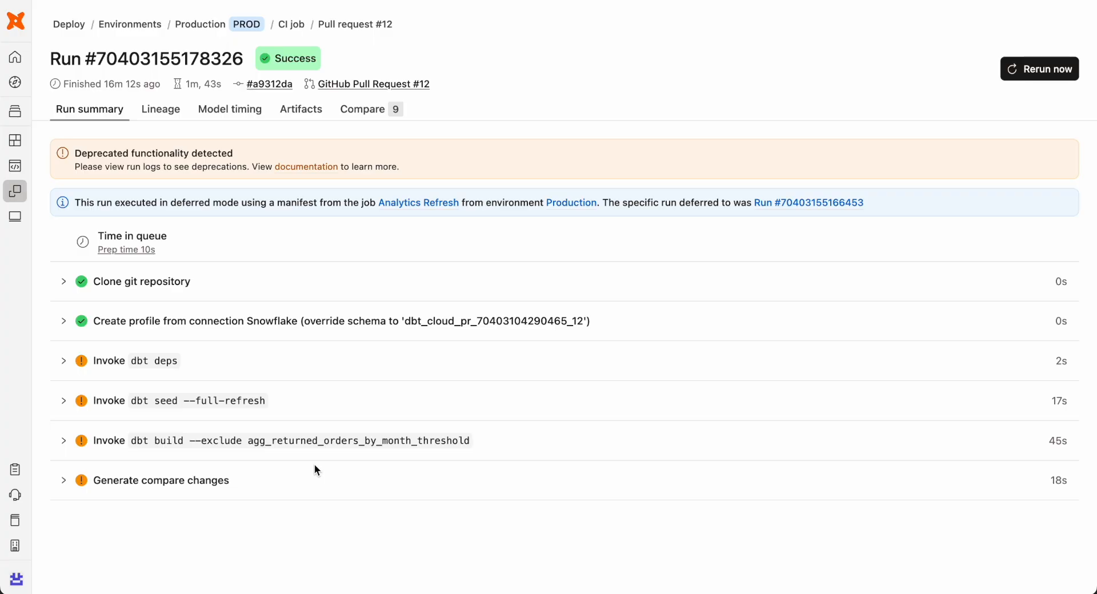
{"action": "mouse_move", "coordinate": [292, 183]}
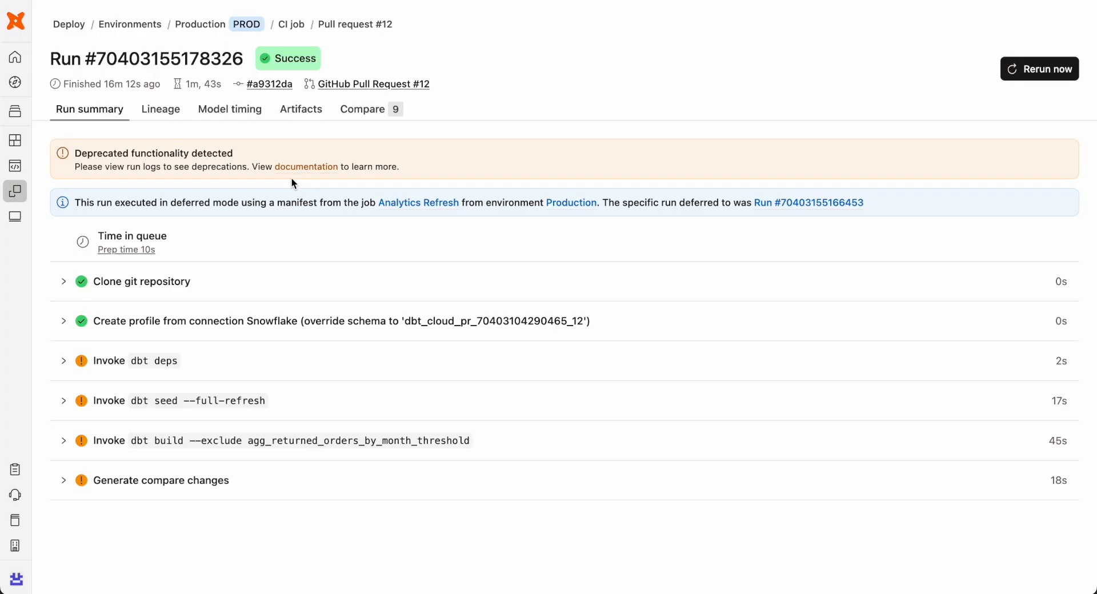
Review the CI run's Lineage and Model timing tabs, return to Run summary, then search tests
{"action": "left_click", "coordinate": [160, 109]}
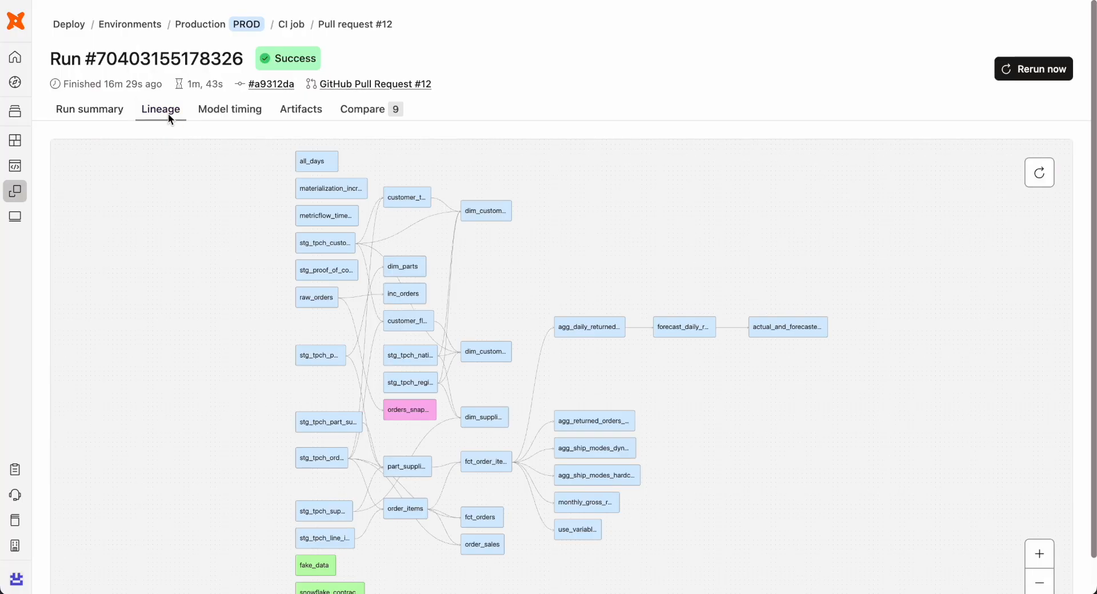
{"action": "left_click", "coordinate": [228, 109]}
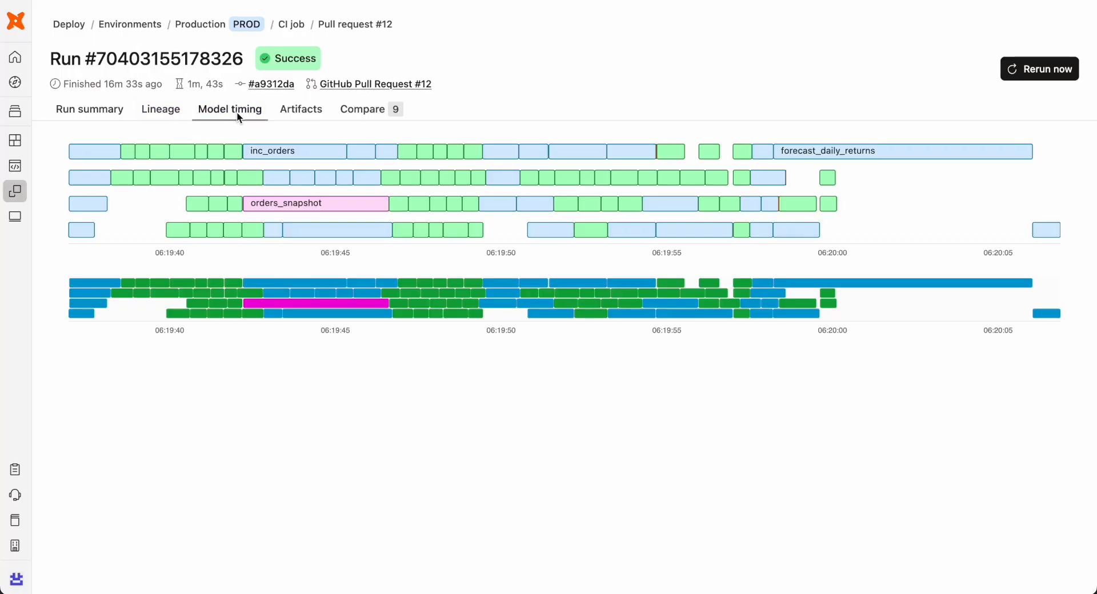
{"action": "left_click", "coordinate": [362, 109]}
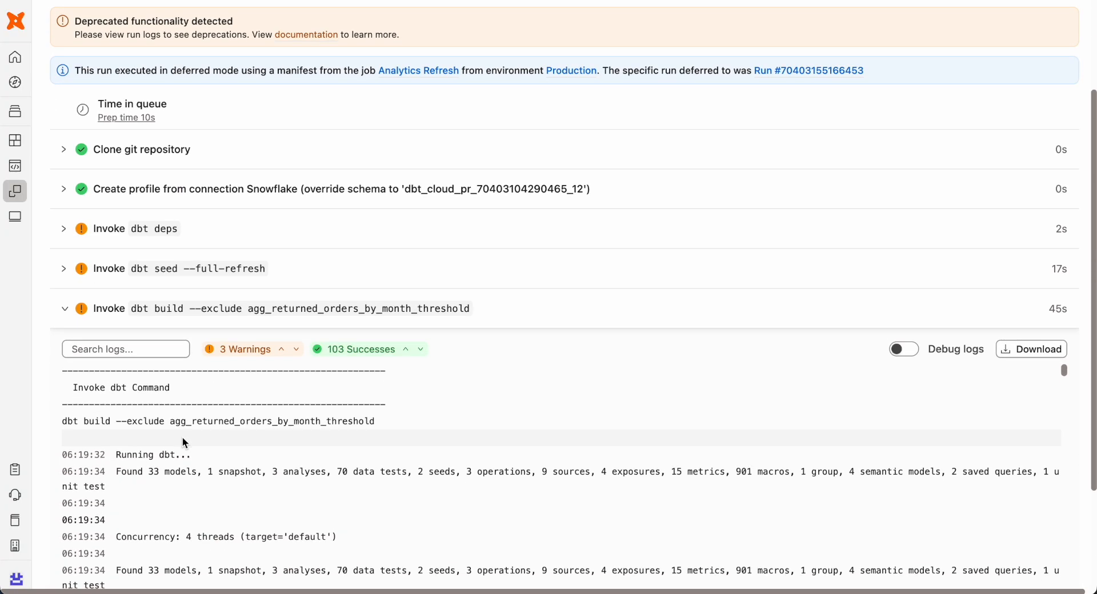
{"action": "type", "text": "tes"}
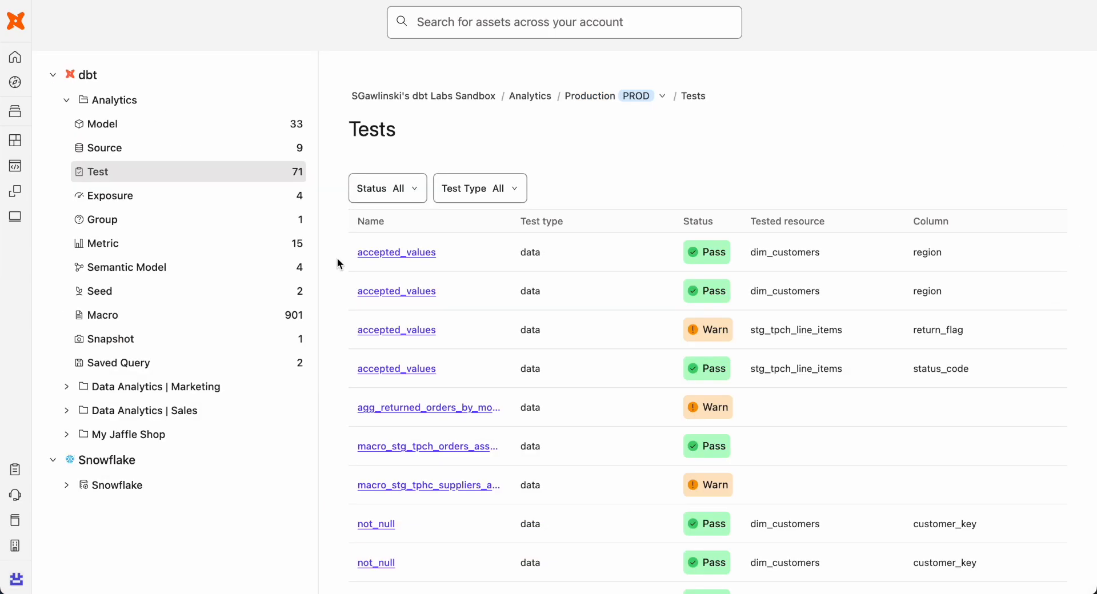
Filter Production tests to the Warn status, then go to Deploy Jobs
{"action": "left_click", "coordinate": [387, 188]}
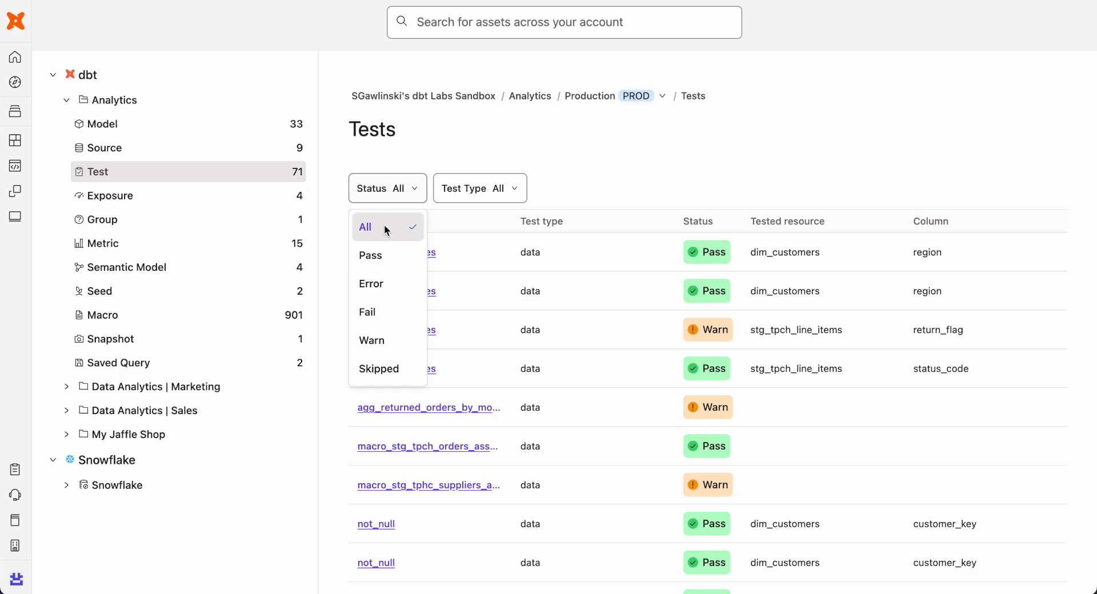
{"action": "left_click", "coordinate": [371, 341]}
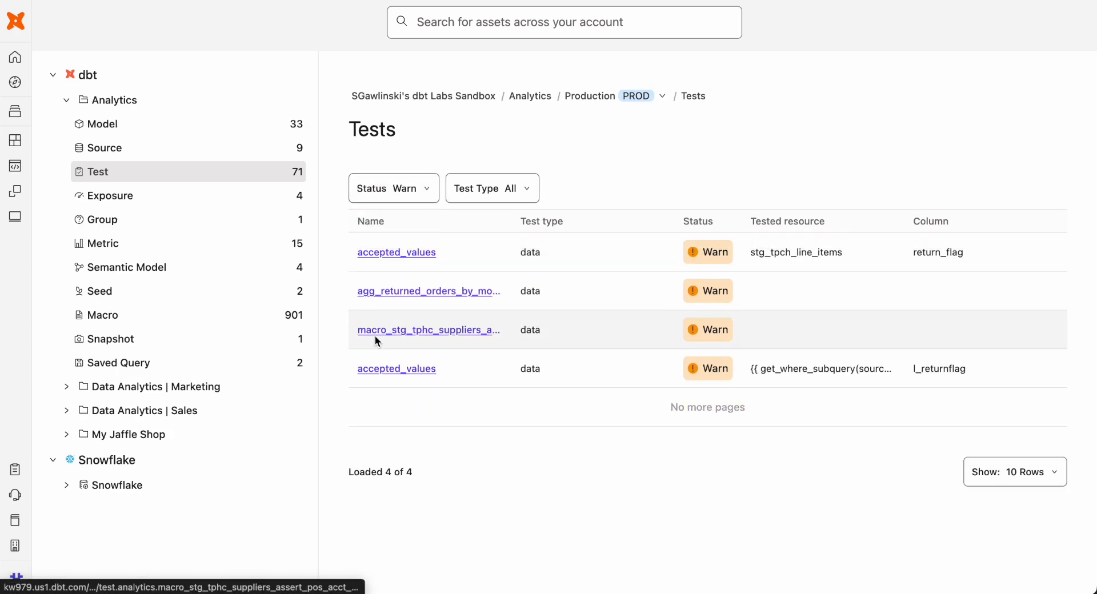
{"action": "left_click", "coordinate": [15, 192]}
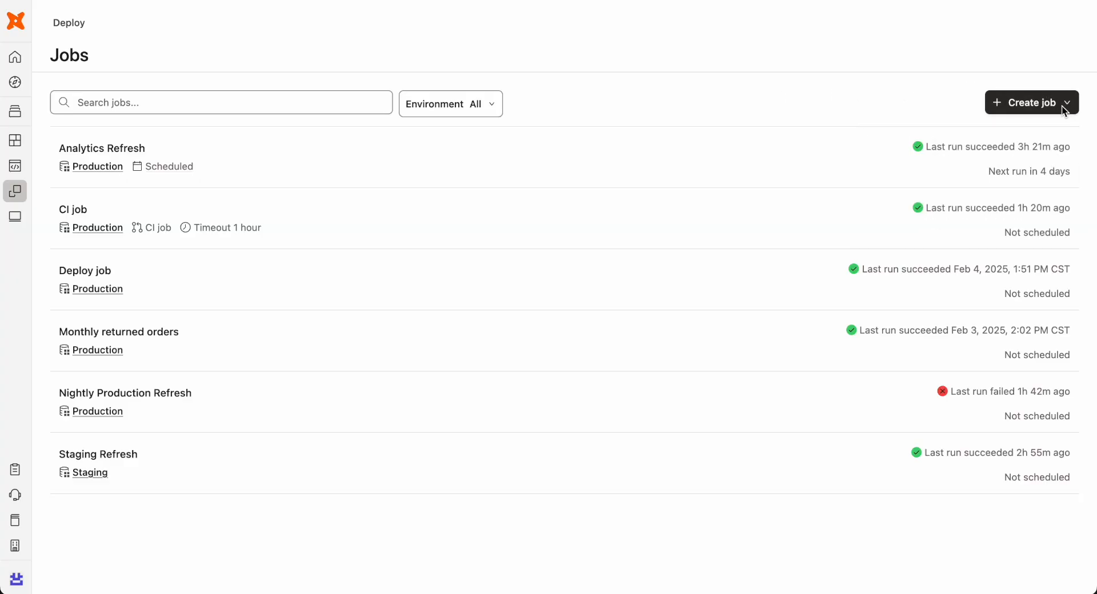
Open the Analytics Refresh job's settings and scroll through its commands and schedule
{"action": "left_click", "coordinate": [103, 148]}
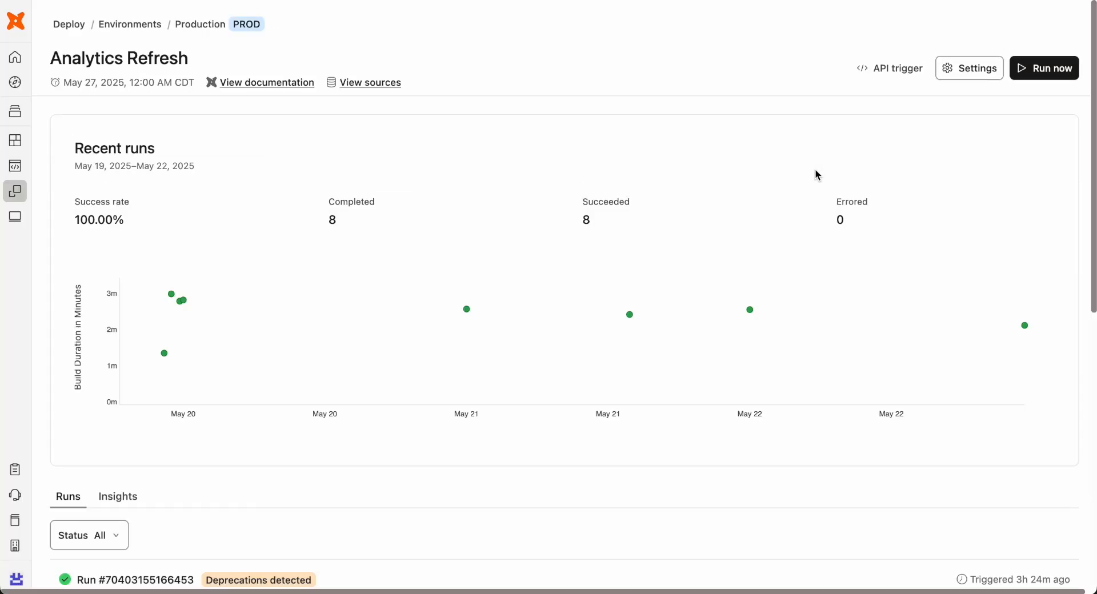
{"action": "left_click", "coordinate": [969, 68]}
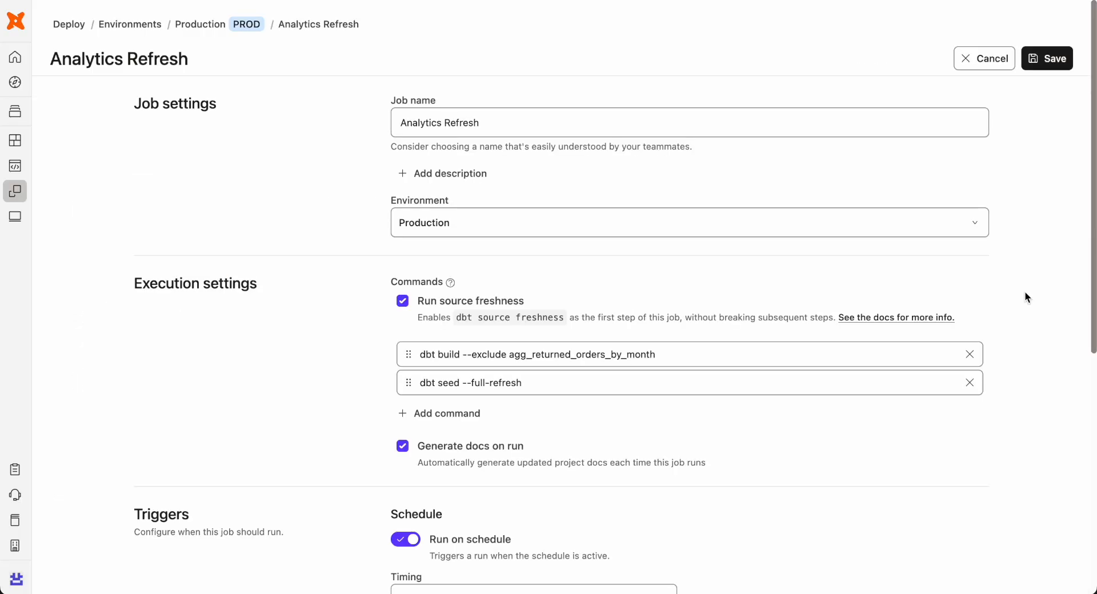
{"action": "mouse_move", "coordinate": [905, 252]}
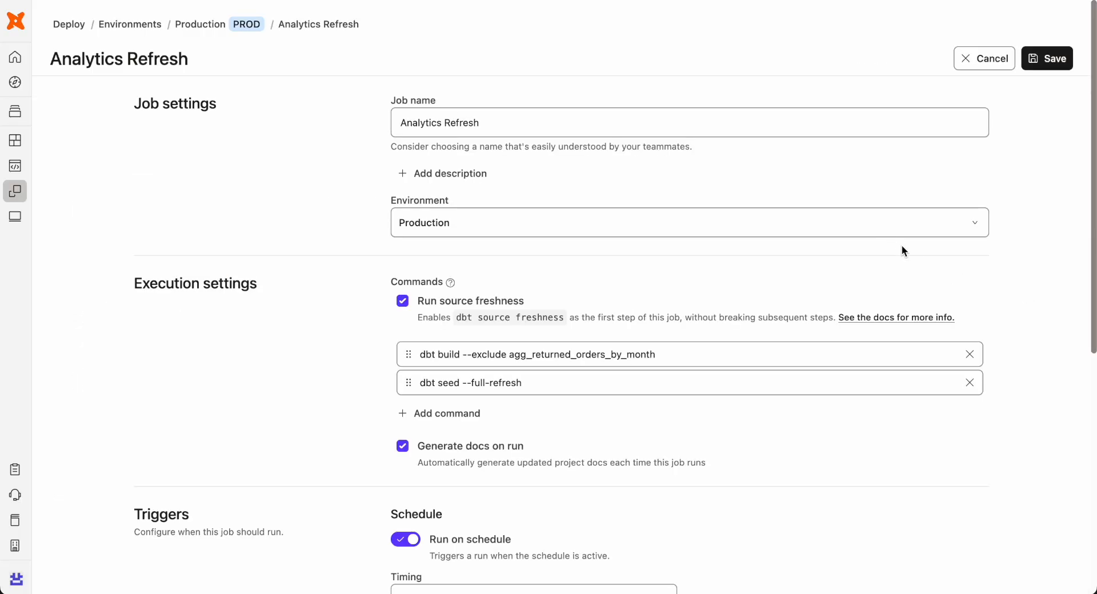
{"action": "scroll", "scroll_direction": "down", "scroll_amount": 3}
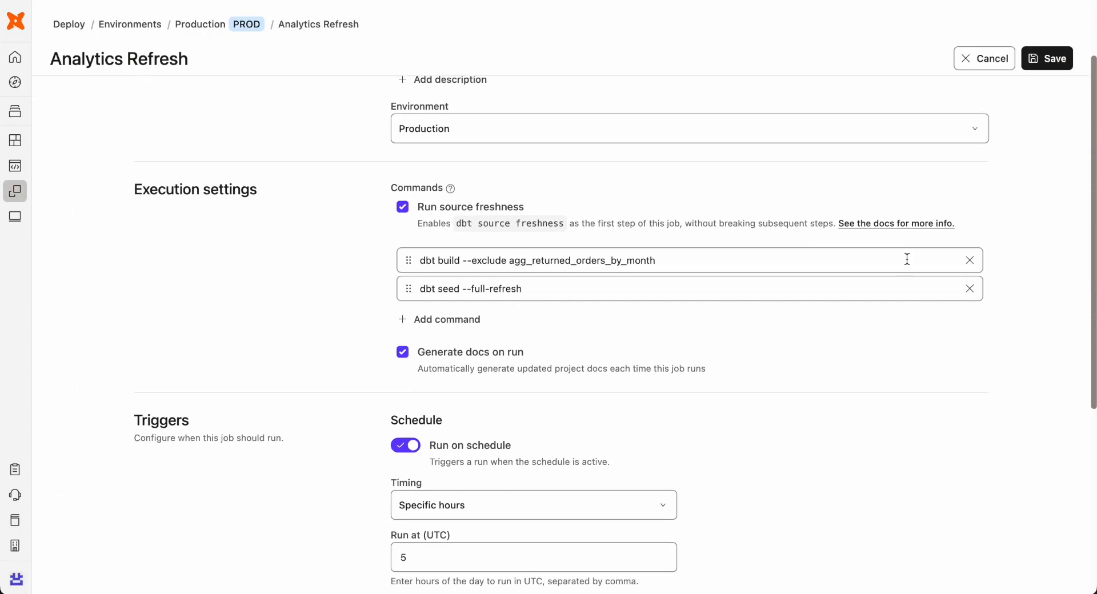
{"action": "scroll", "scroll_direction": "down", "scroll_amount": 3}
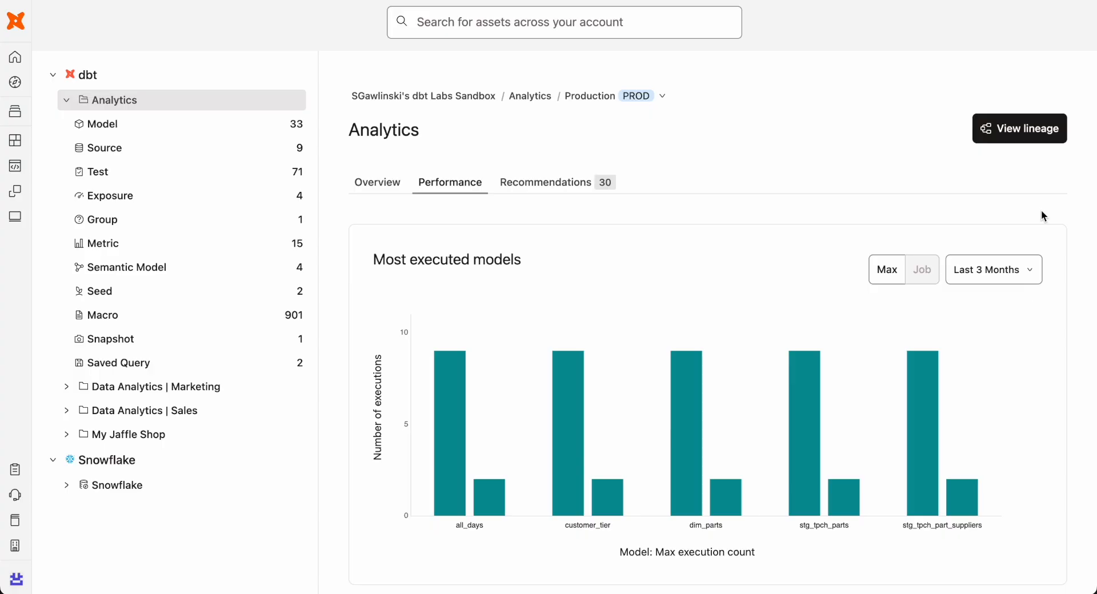
Scroll past the Performance charts (forecast_daily_returns longest, order_sales failing) to the 30-day savings chart
{"action": "scroll", "scroll_direction": "down", "scroll_amount": 3}
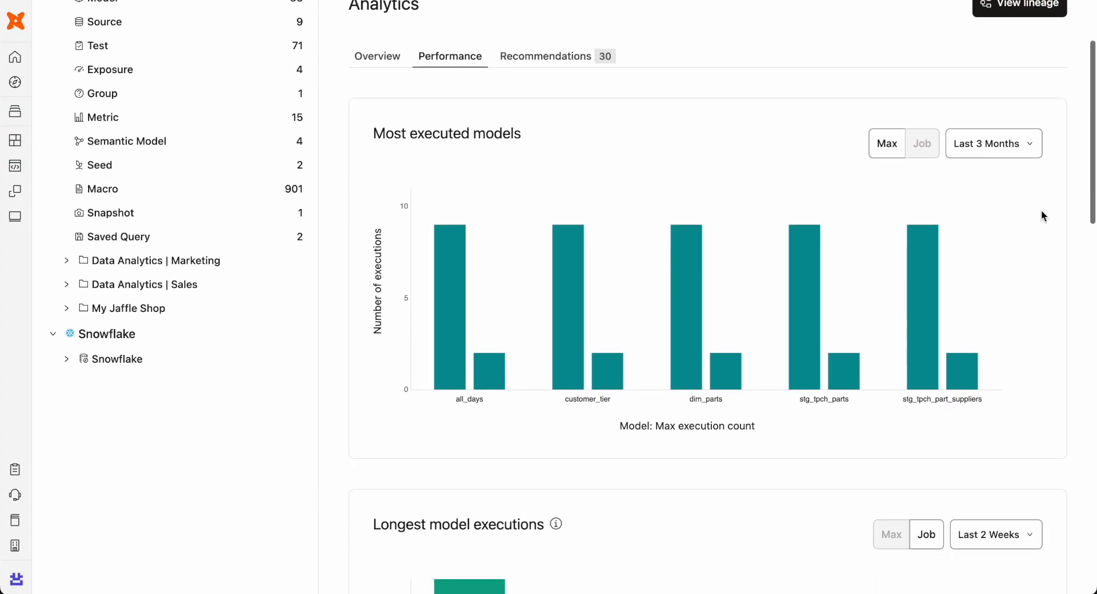
{"action": "scroll", "scroll_direction": "down", "scroll_amount": 3}
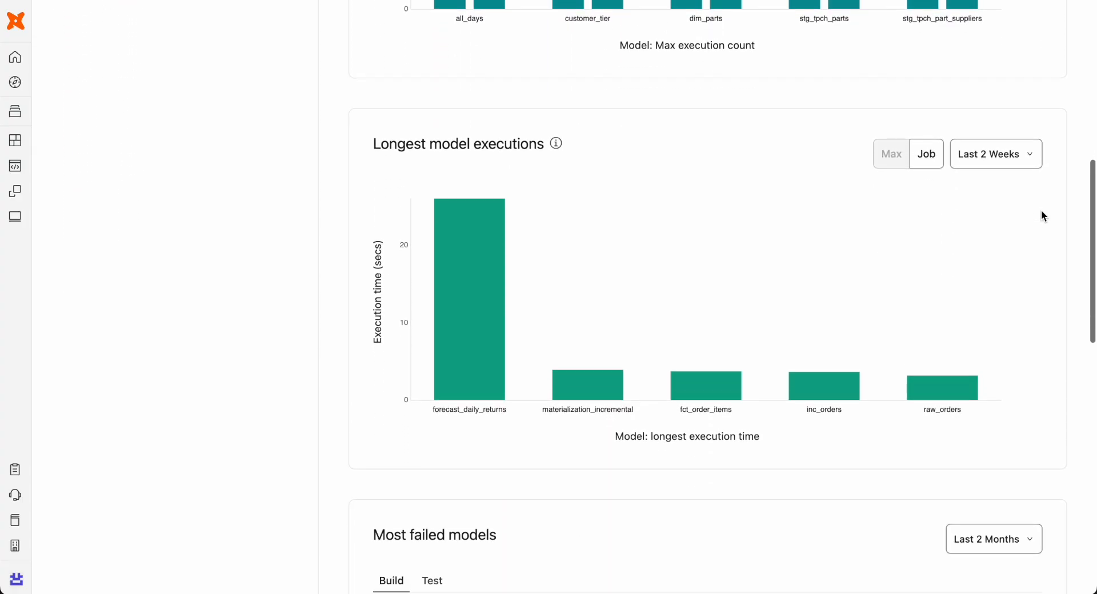
{"action": "scroll", "scroll_direction": "down", "scroll_amount": 3}
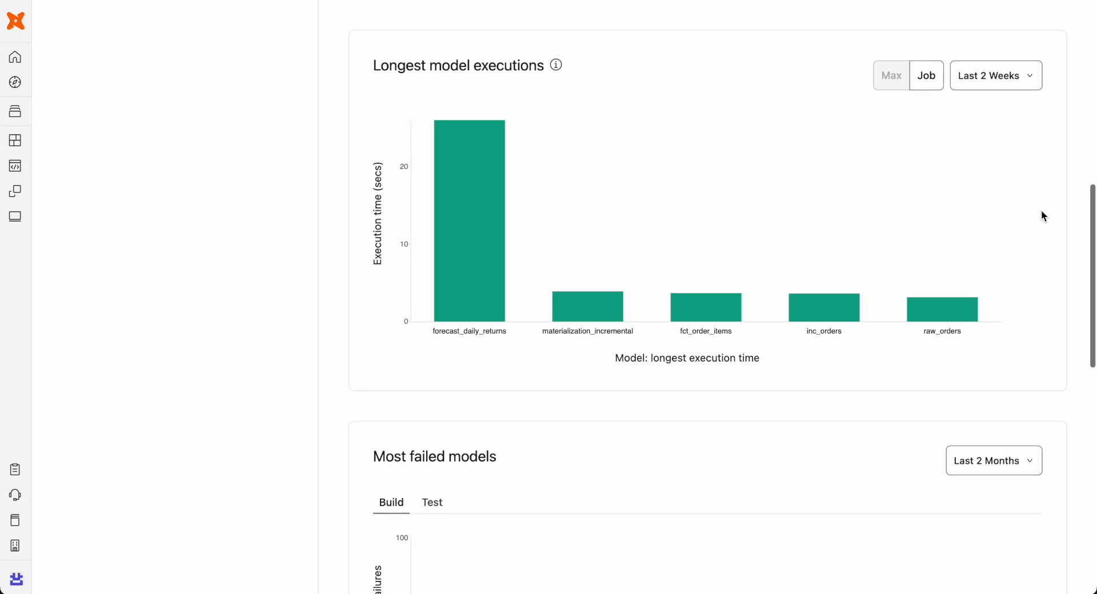
{"action": "scroll", "scroll_direction": "down", "scroll_amount": 3}
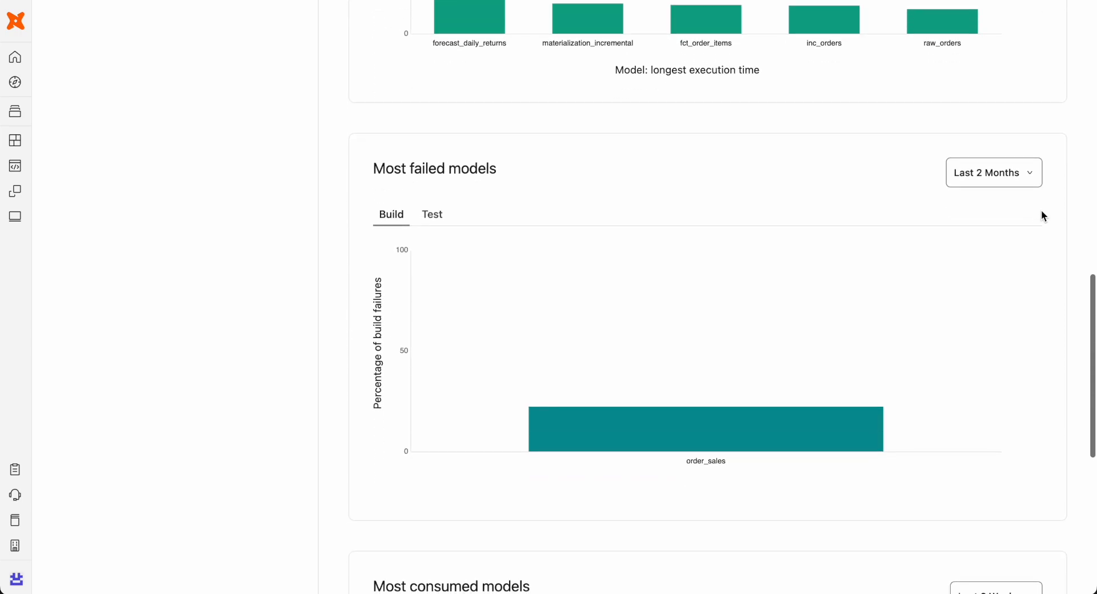
{"action": "scroll", "scroll_direction": "down", "scroll_amount": 3}
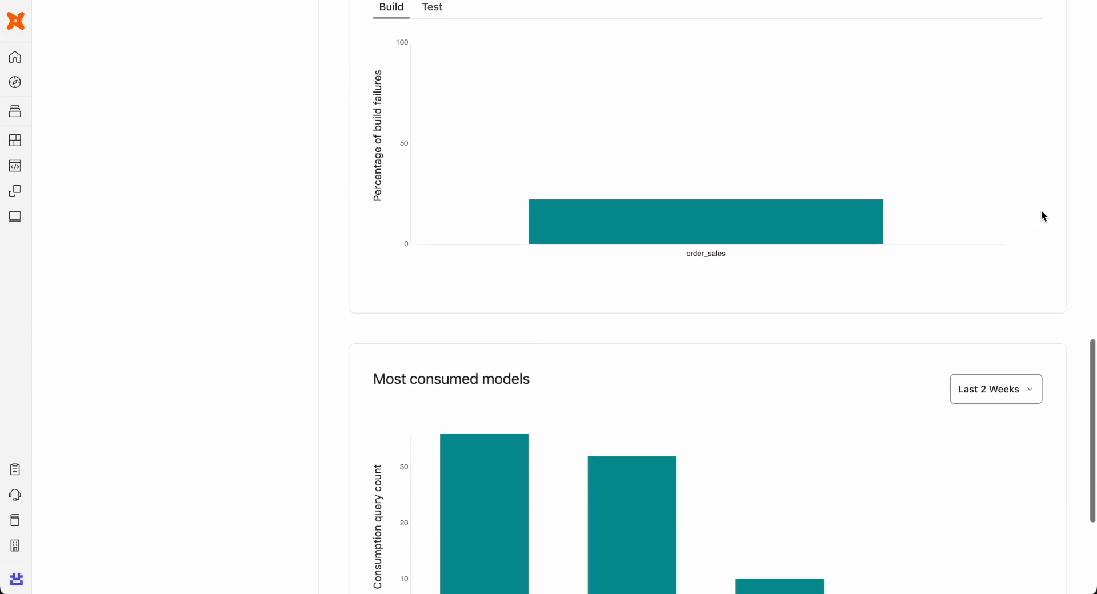
{"action": "scroll", "scroll_direction": "down", "scroll_amount": 3}
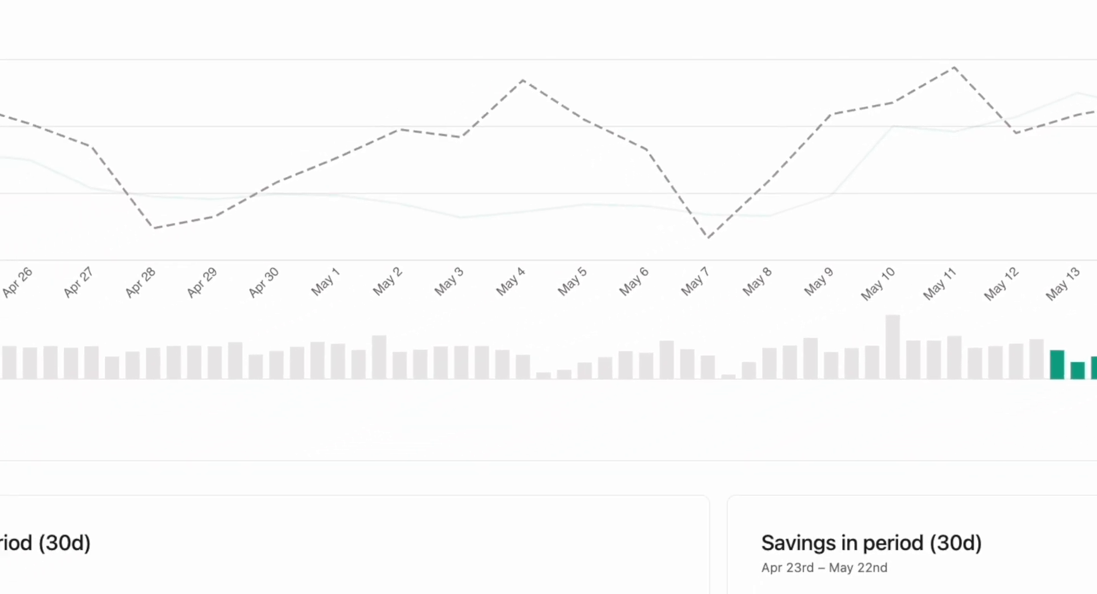
Scroll to the $34,097.99 warehouse spend card, then return to the Catalog home
{"action": "scroll", "scroll_direction": "down", "scroll_amount": 3}
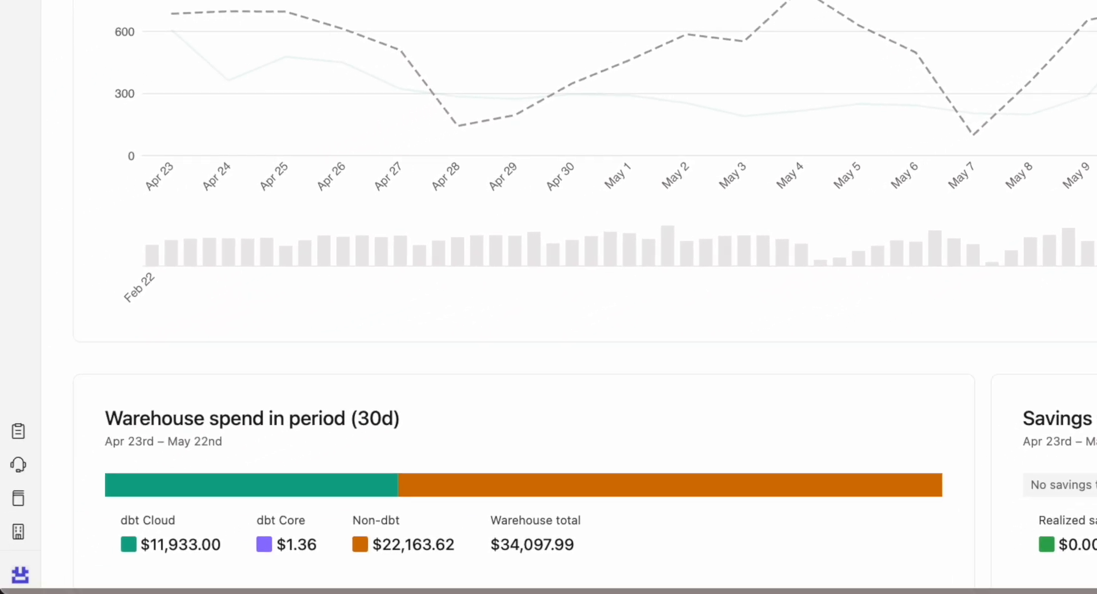
{"action": "left_click", "coordinate": [110, 40]}
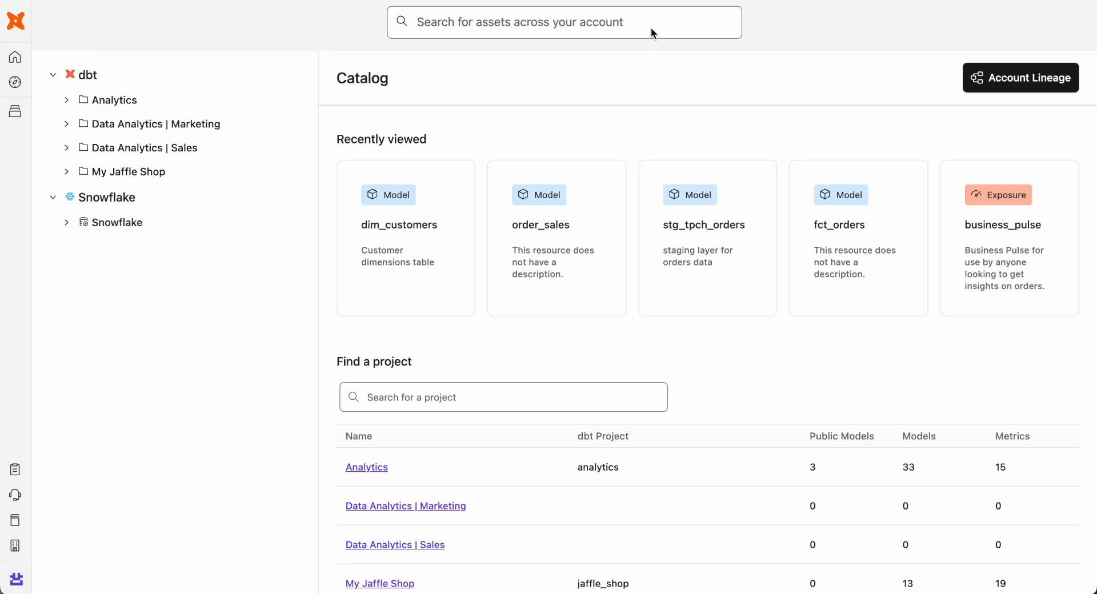
Search Catalog for 'customers' and open the dim_customers v2 model page
{"action": "type", "text": "c"}
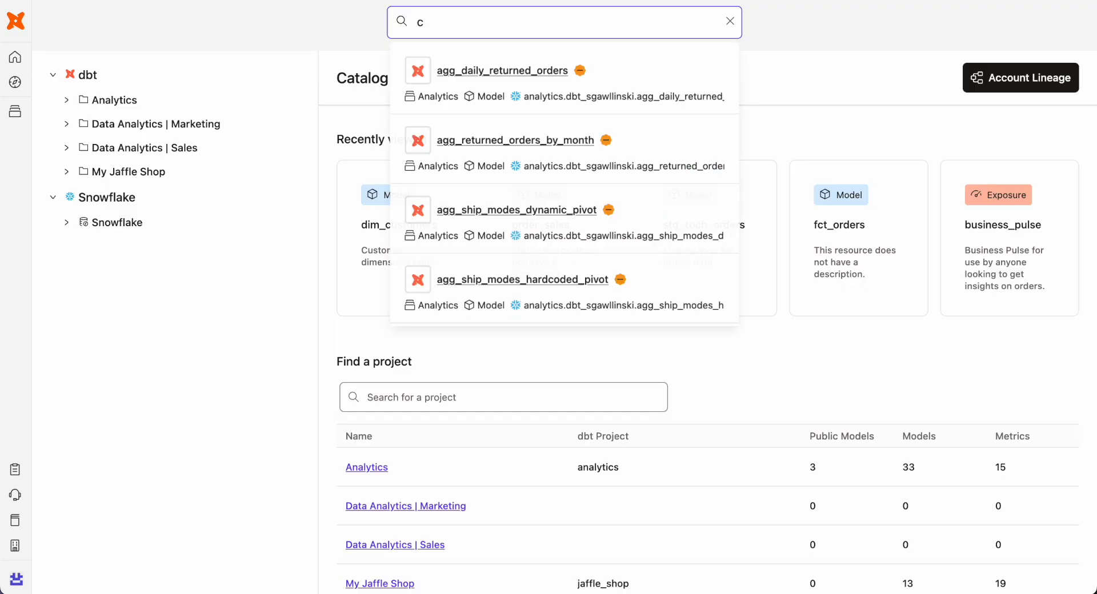
{"action": "type", "text": "ustomers"}
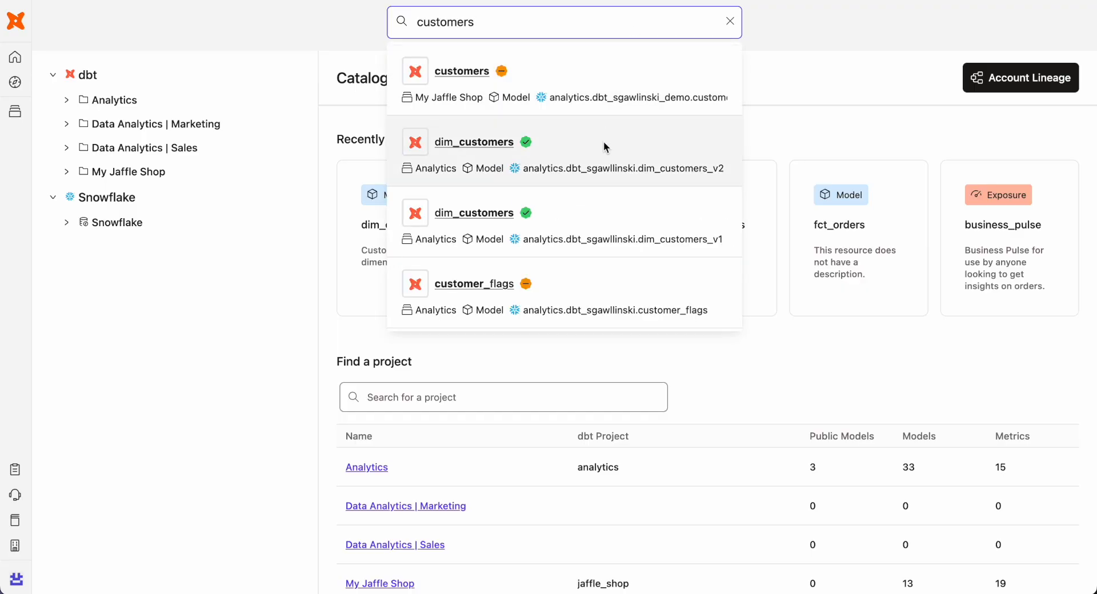
{"action": "left_click", "coordinate": [473, 142]}
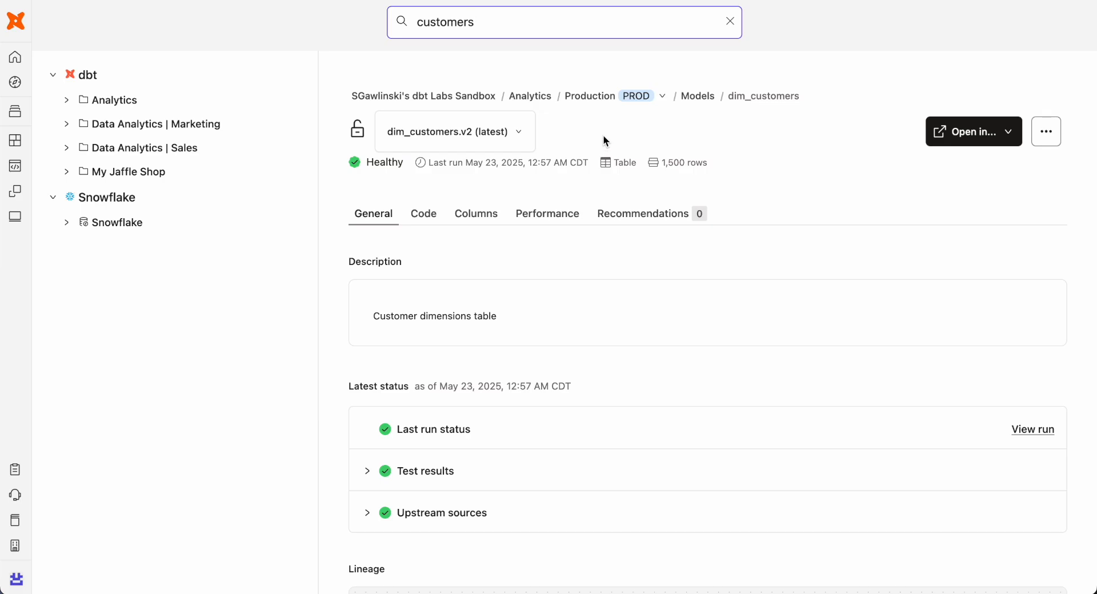
View dim_customers' lineage and SQL code, then expand REGION's tests and column lineage
{"action": "scroll", "scroll_direction": "down", "scroll_amount": 3}
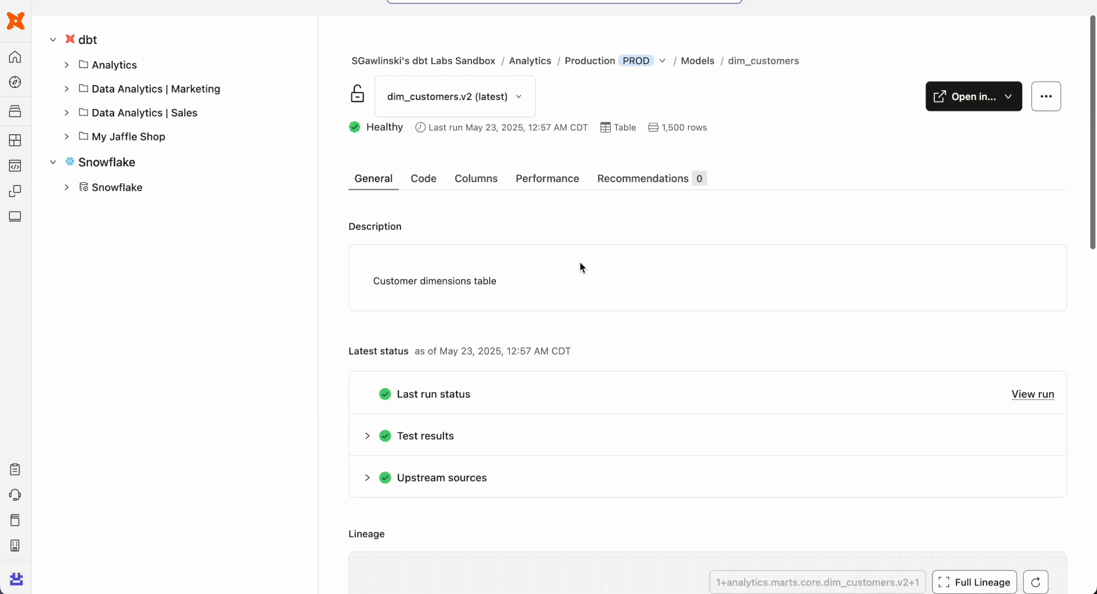
{"action": "scroll", "scroll_direction": "down", "scroll_amount": 3}
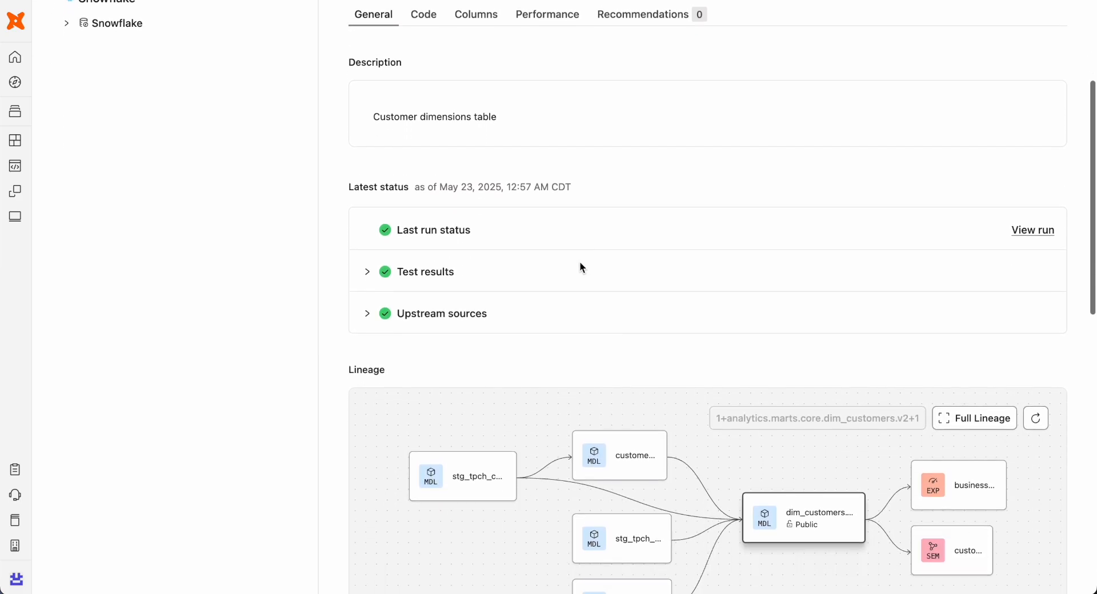
{"action": "scroll", "scroll_direction": "down", "scroll_amount": 3}
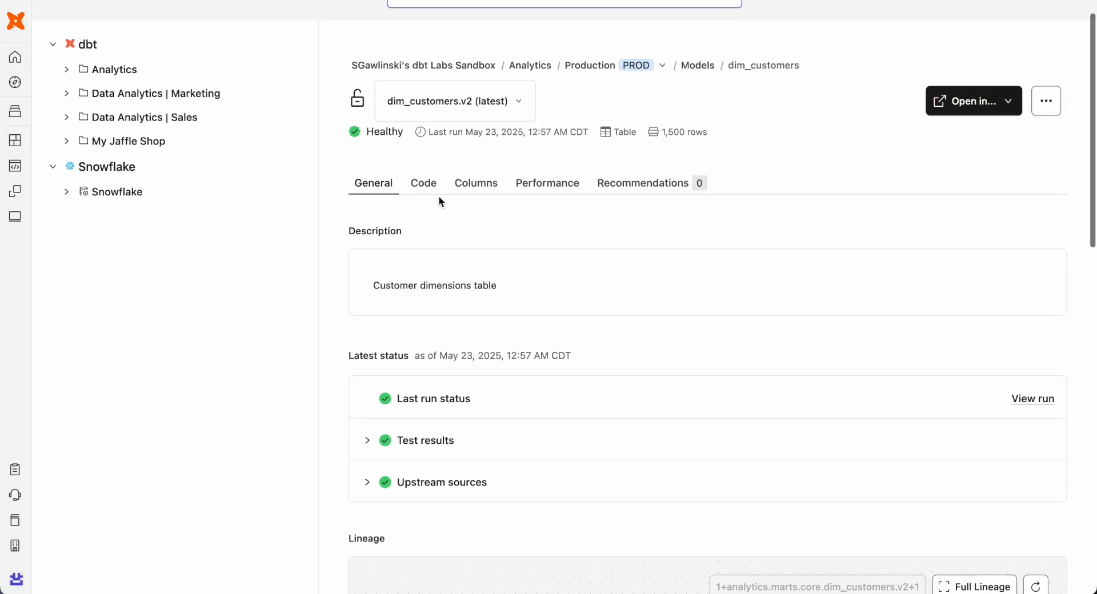
{"action": "left_click", "coordinate": [423, 183]}
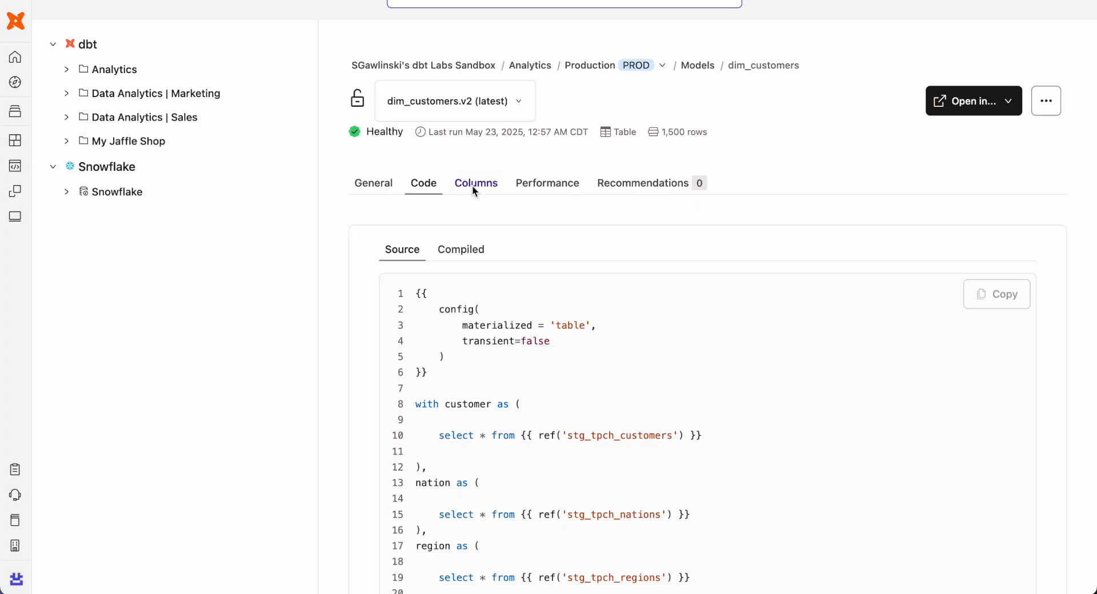
{"action": "left_click", "coordinate": [475, 183]}
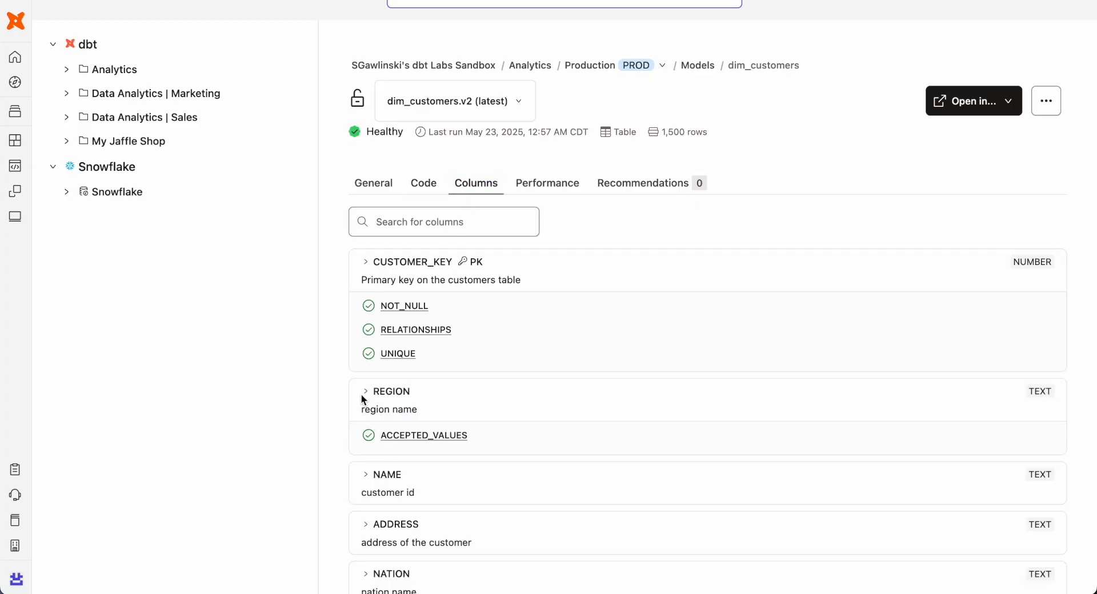
{"action": "left_click", "coordinate": [365, 392]}
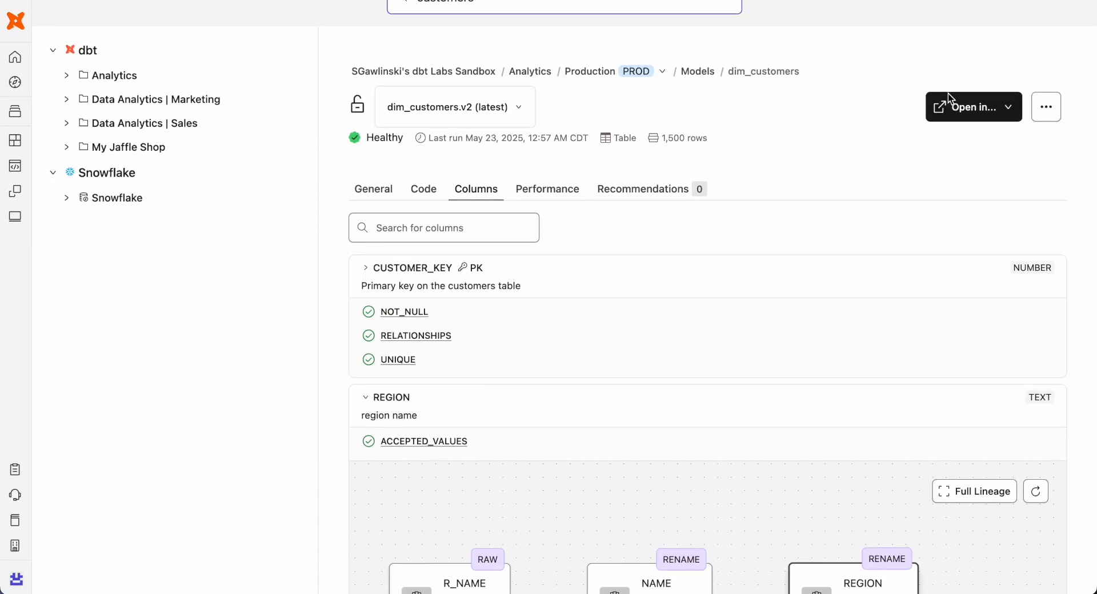
In Studio, ask Copilot for top 10 customers by account balance and insert its SQL
{"action": "left_click", "coordinate": [966, 106]}
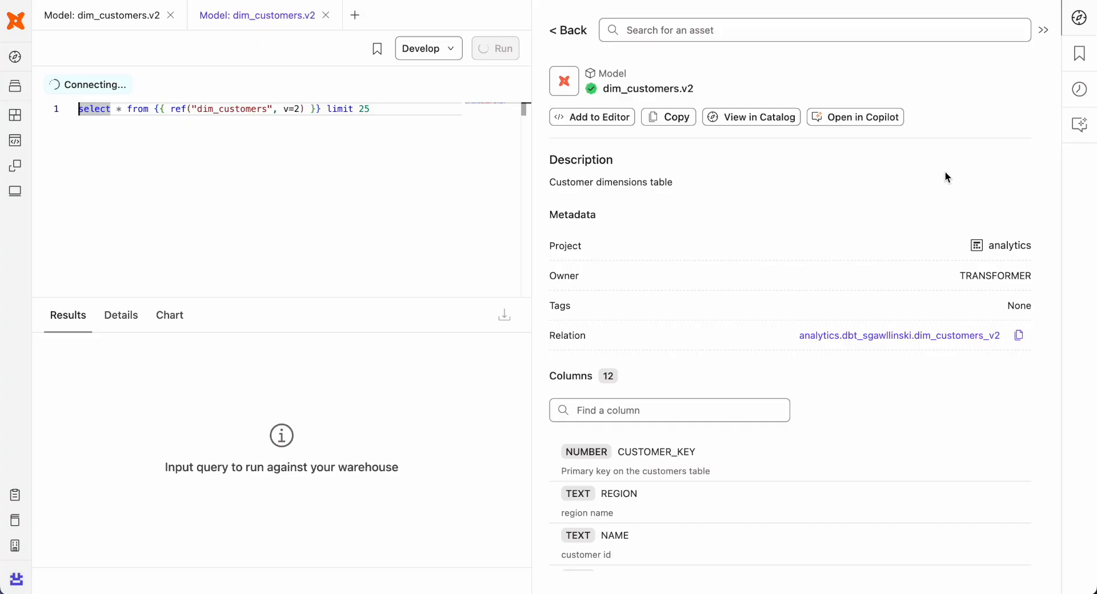
{"action": "left_click", "coordinate": [854, 118]}
{"action": "type", "text": "please help me find the customers with the top acco"}
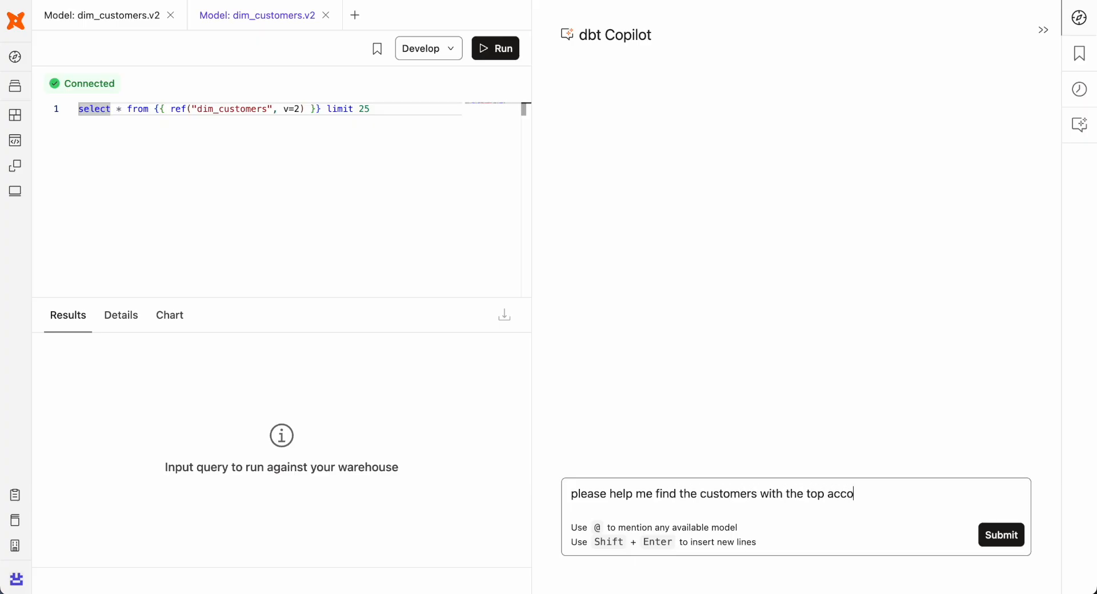
{"action": "type", "text": "unt balance this"}
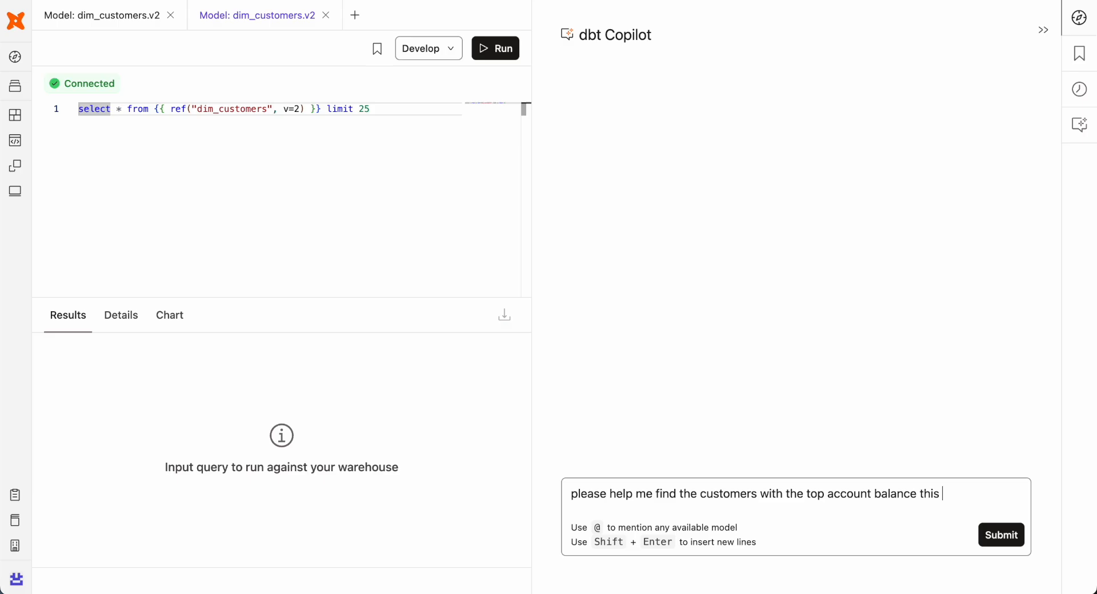
{"action": "left_click", "coordinate": [1001, 535]}
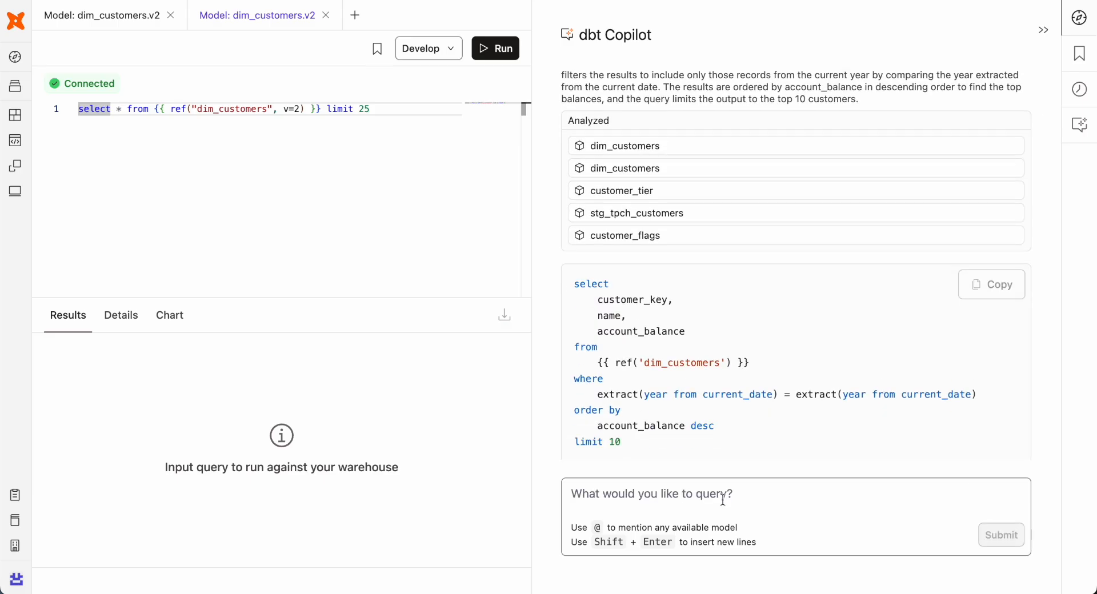
{"action": "left_click", "coordinate": [991, 284]}
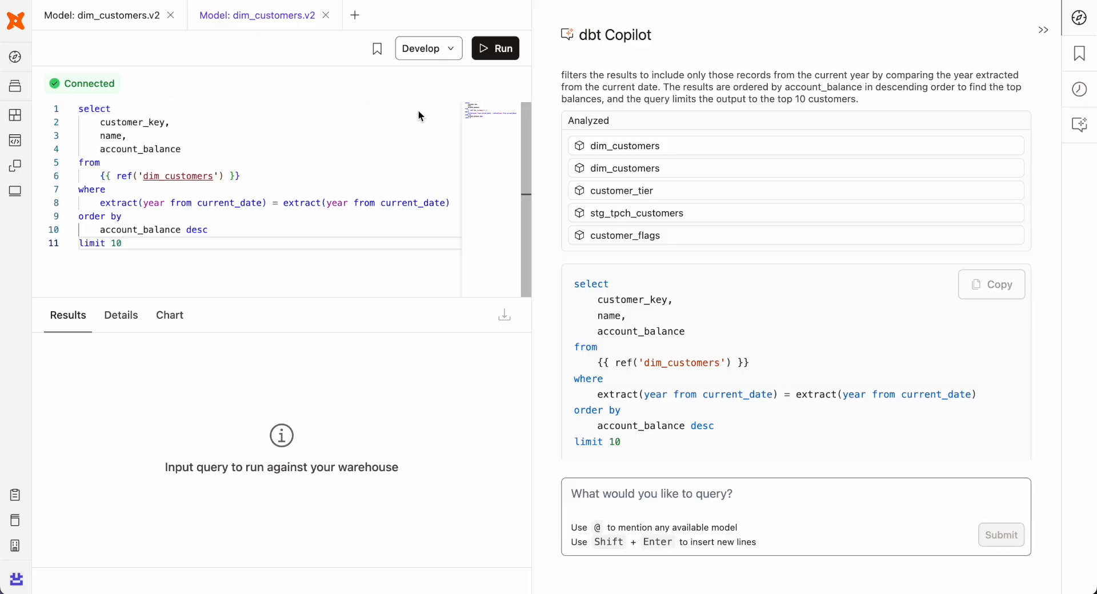
{"action": "left_click", "coordinate": [494, 48]}
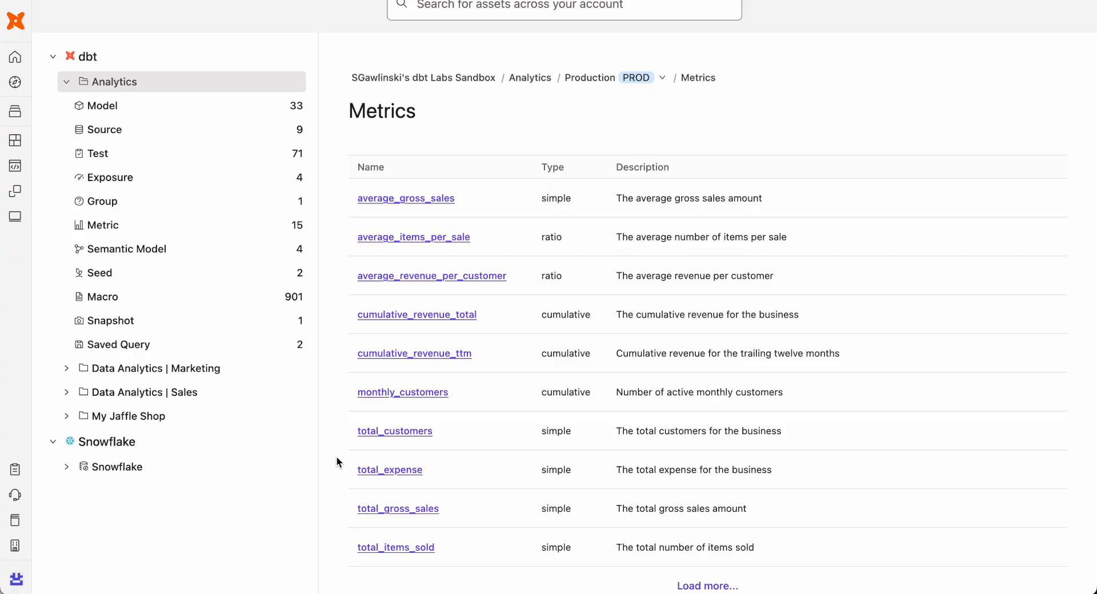
{"action": "mouse_move", "coordinate": [368, 321]}
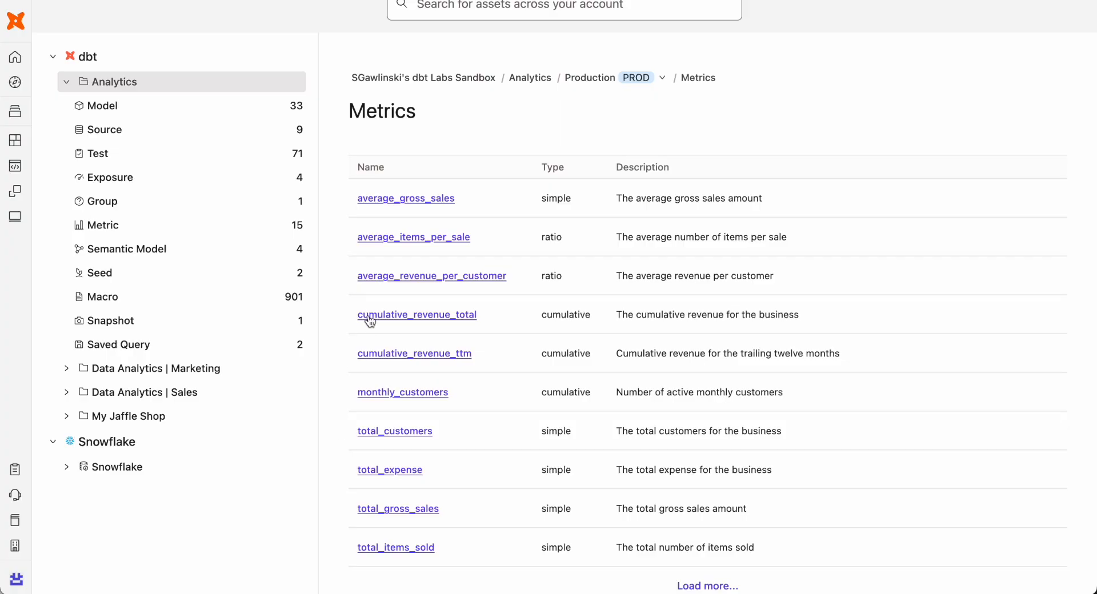
Open the cumulative_revenue_total metric and choose Edit metric to view its YAML
{"action": "left_click", "coordinate": [417, 315]}
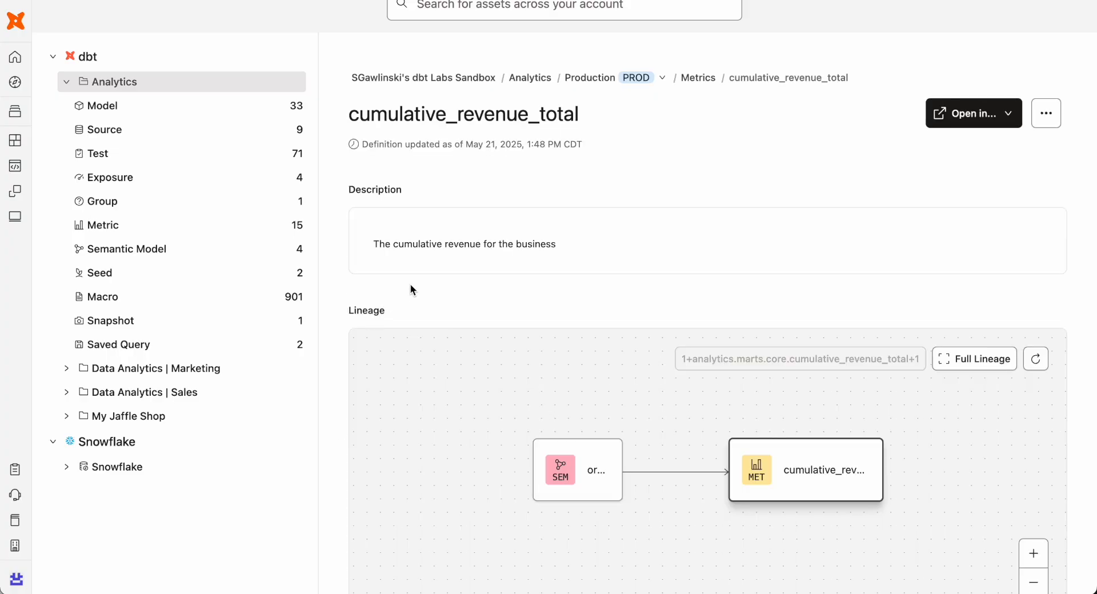
{"action": "left_click", "coordinate": [969, 113]}
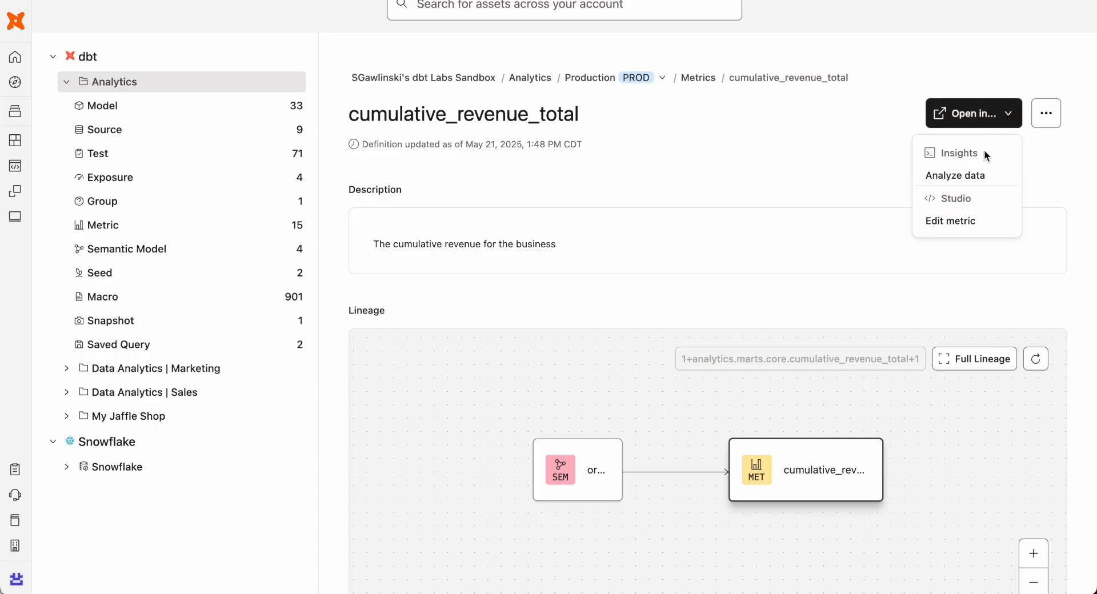
{"action": "left_click", "coordinate": [954, 198]}
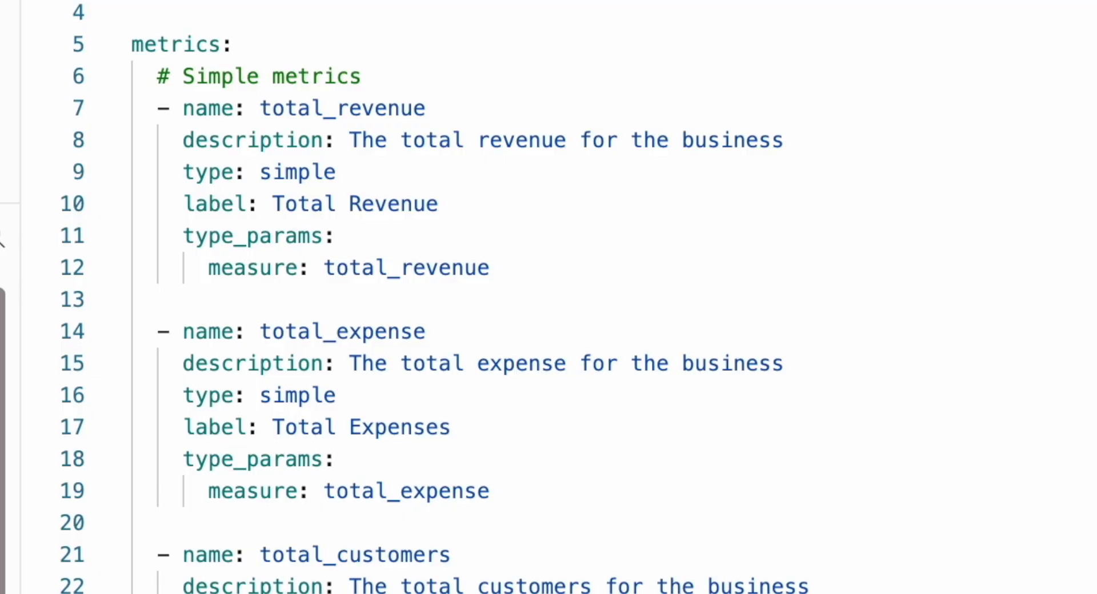
Switch to the Tableau workbook Reporting-Revenue-2024 charting quarterly 2024 Total Revenue
{"action": "left_click", "coordinate": [40, 181]}
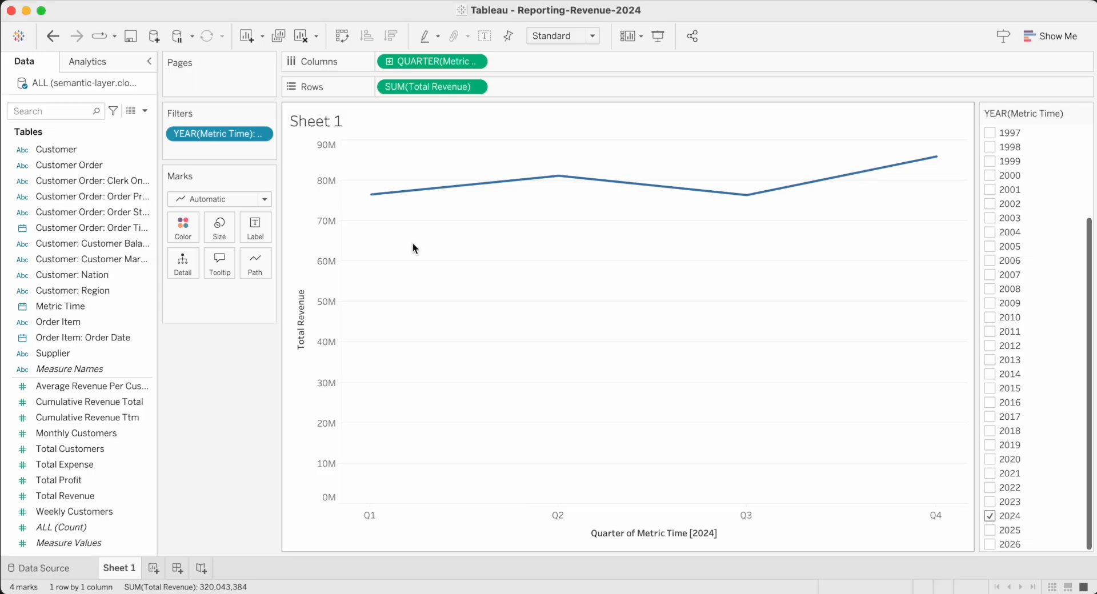
{"action": "mouse_move", "coordinate": [746, 195]}
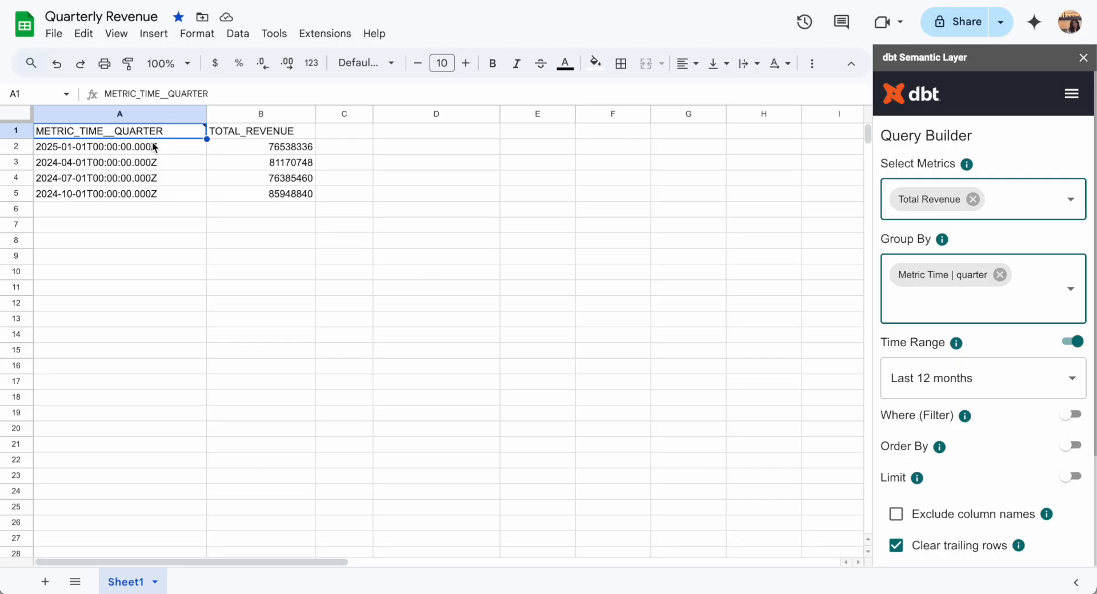
{"action": "scroll", "scroll_direction": "down", "scroll_amount": 3}
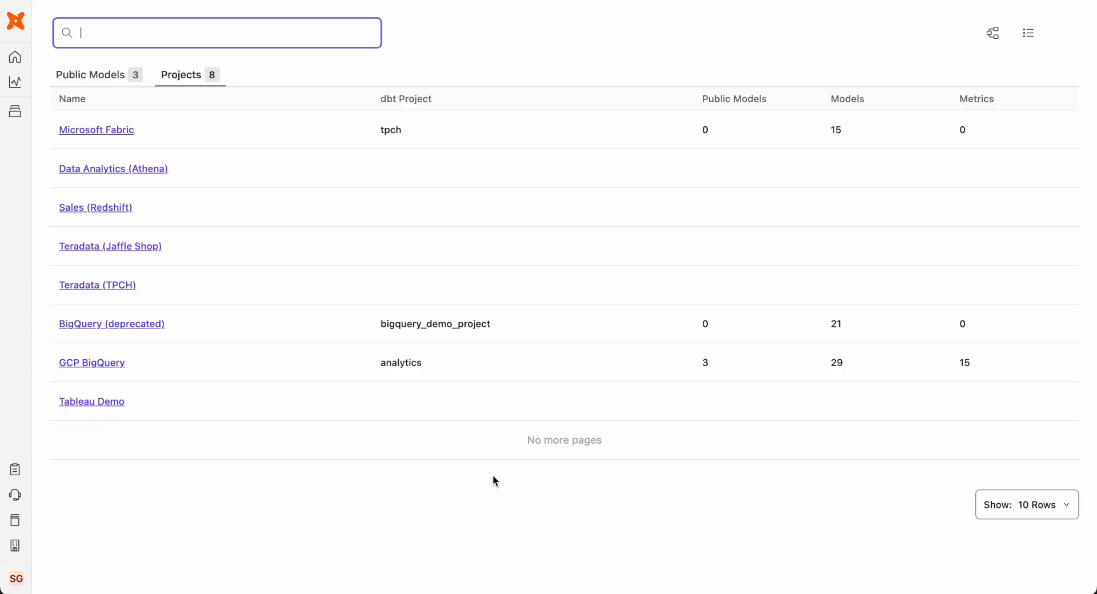
{"action": "mouse_move", "coordinate": [636, 448]}
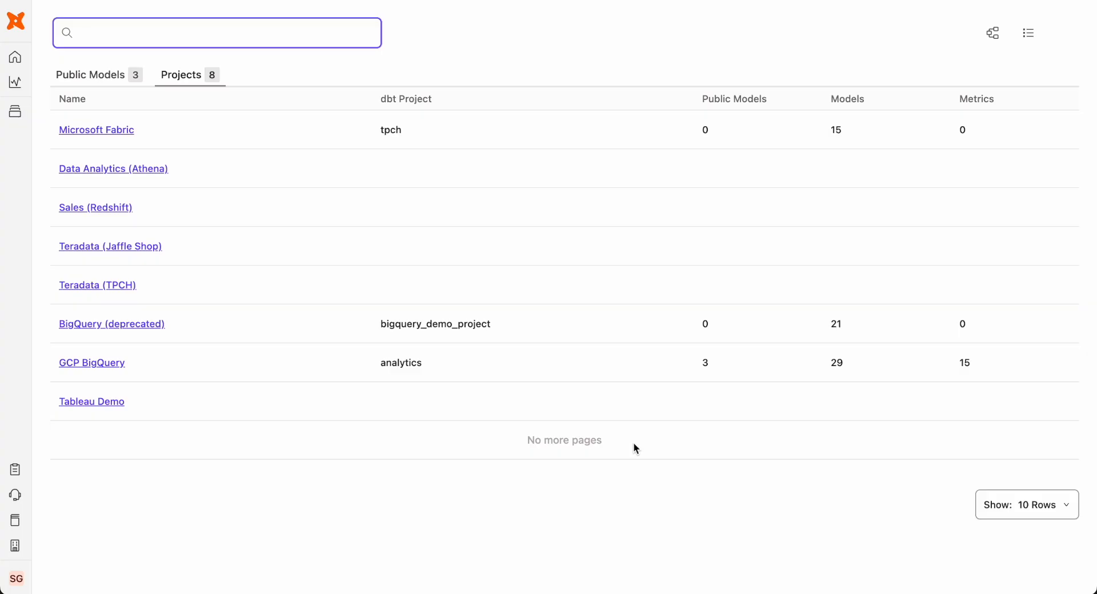
Show the three-project dependency graph, then view the account audit log
{"action": "left_click", "coordinate": [992, 32]}
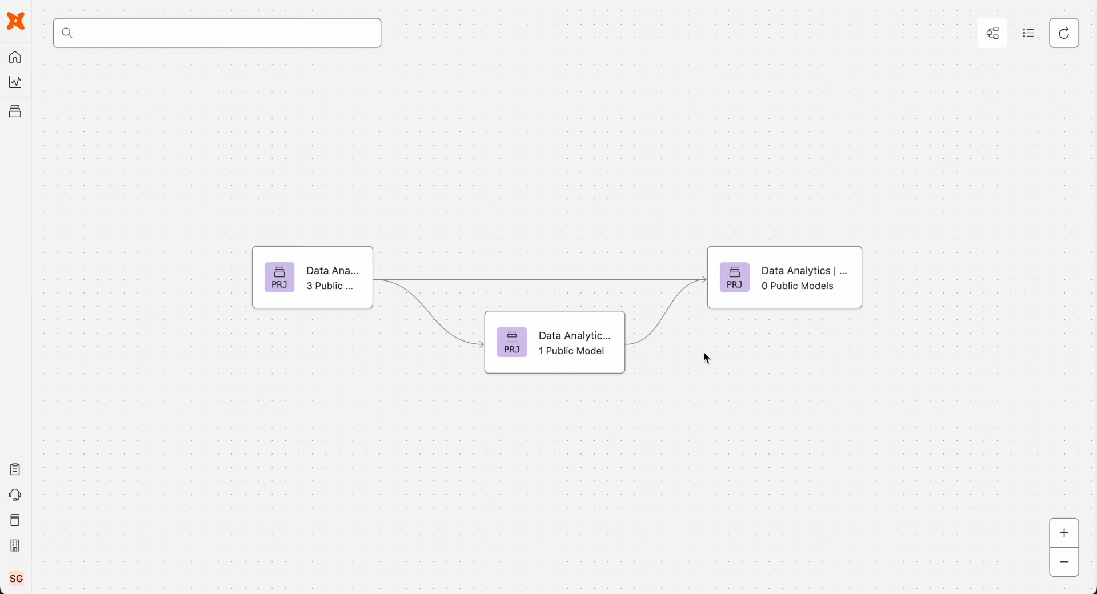
{"action": "mouse_move", "coordinate": [708, 355]}
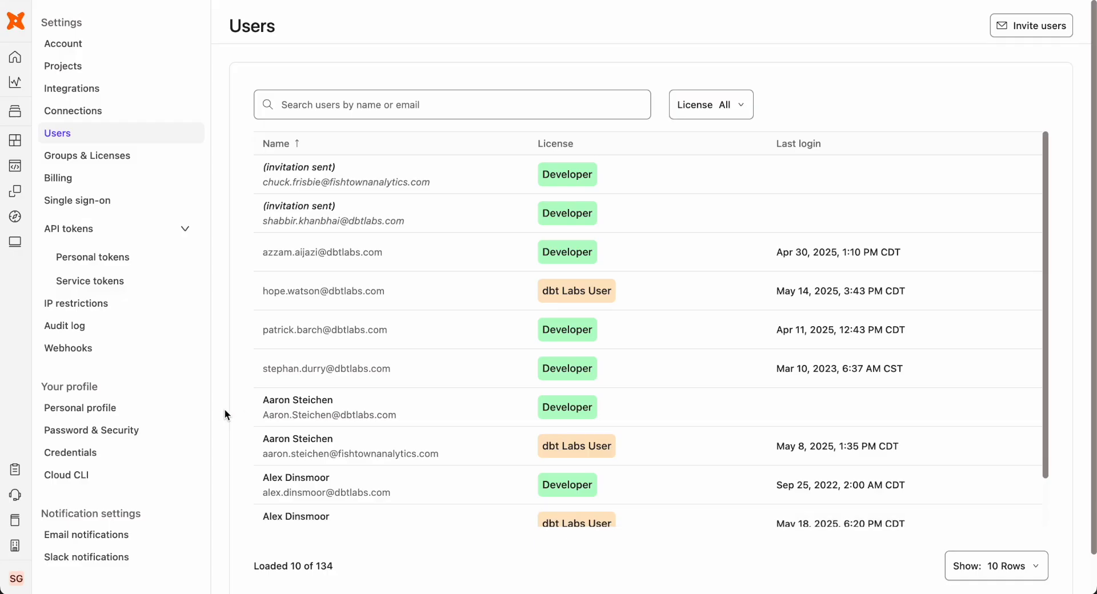
{"action": "left_click", "coordinate": [65, 326]}
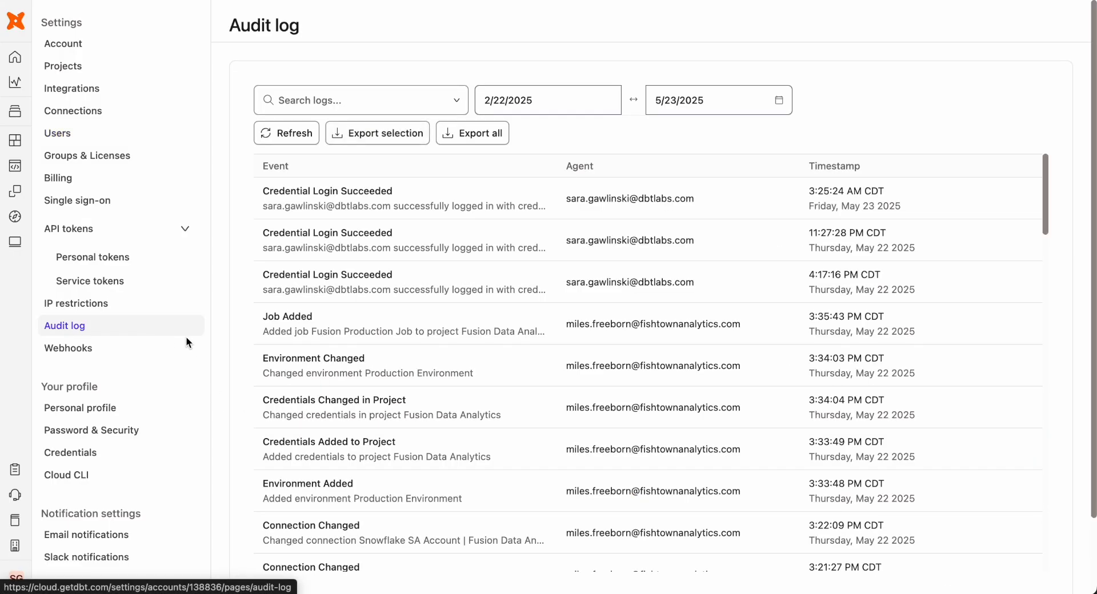